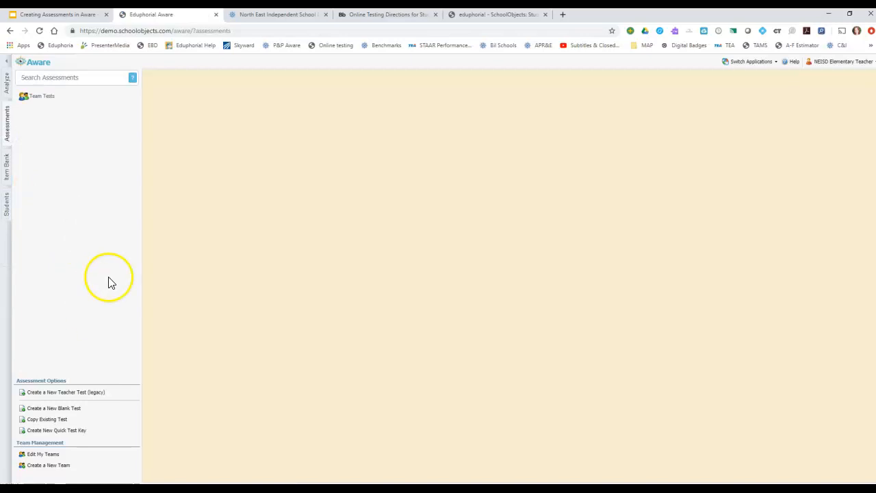
pyautogui.moveTo(76, 415)
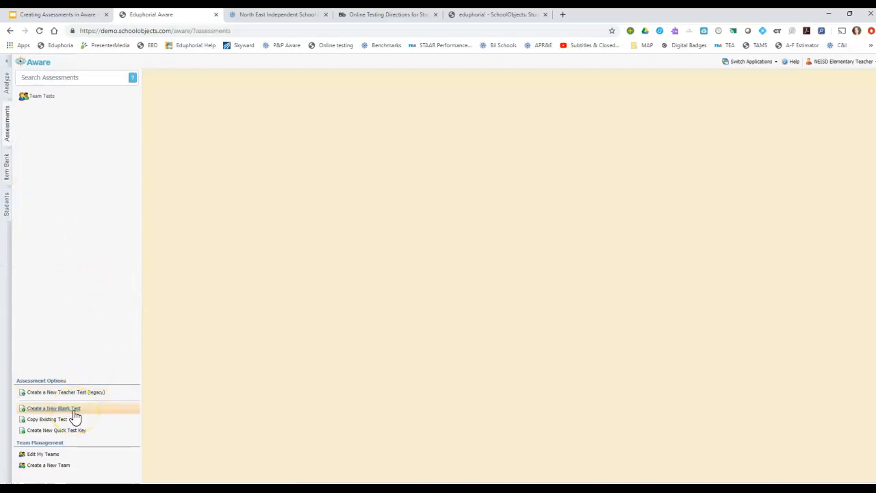
# Step: Create a new blank test from Assessment Options in the Assessments panel
pyautogui.click(54, 407)
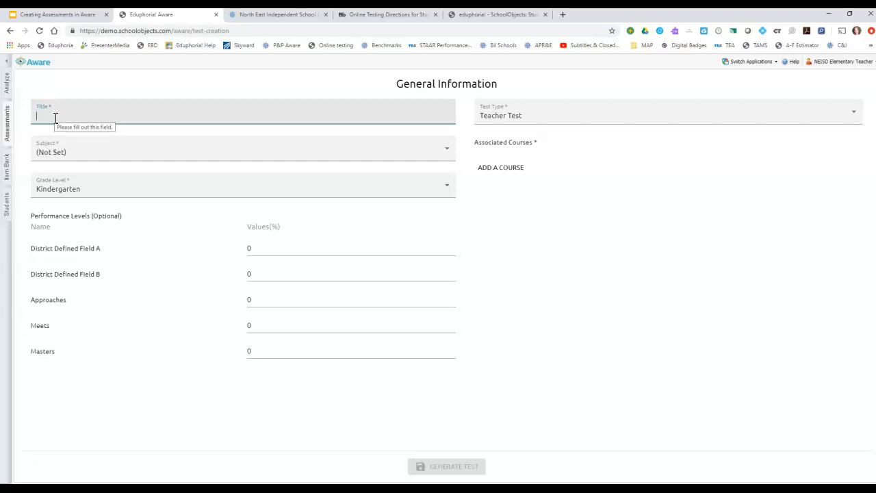
# Step: Title the test 'Wilshire 5th Reading Fiction March 2020', Reading, Fifth grade, 70/80/90 performance levels
pyautogui.write('Wilshire')
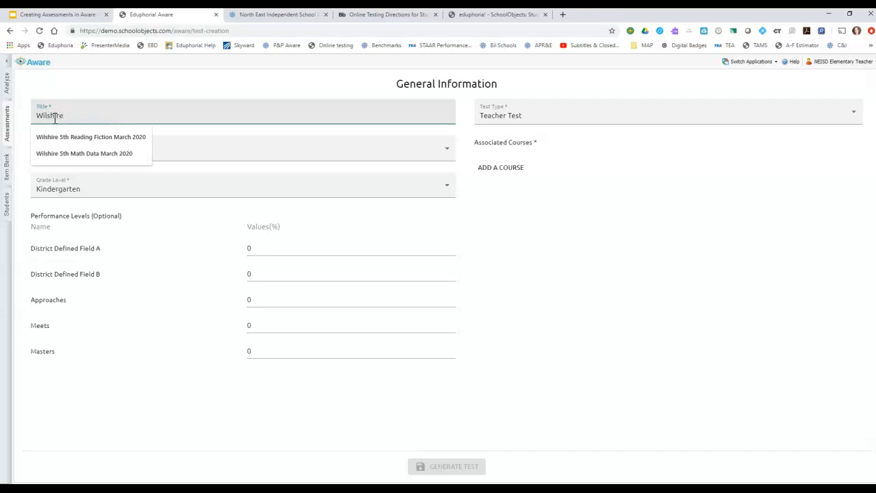
pyautogui.click(91, 136)
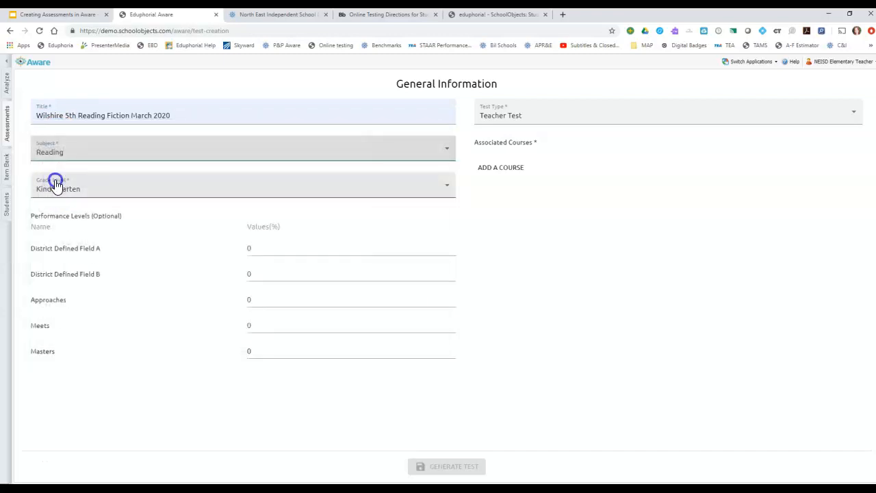
pyautogui.click(56, 185)
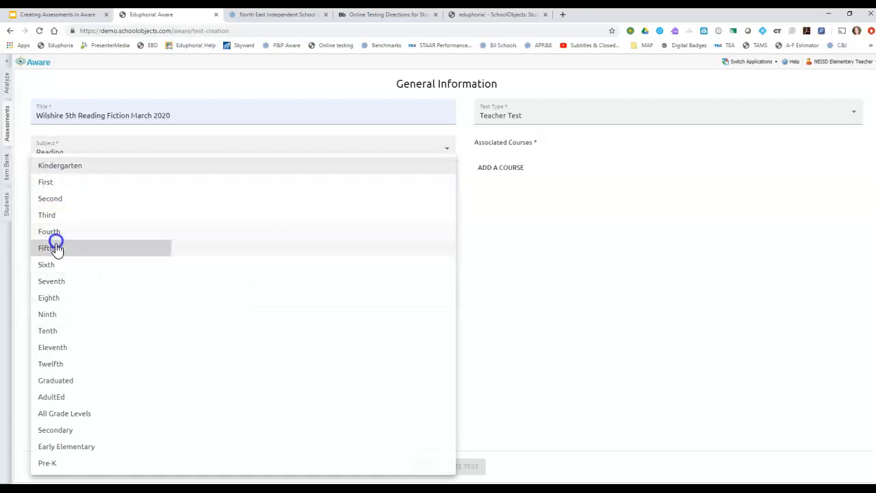
pyautogui.click(44, 247)
pyautogui.write('80')
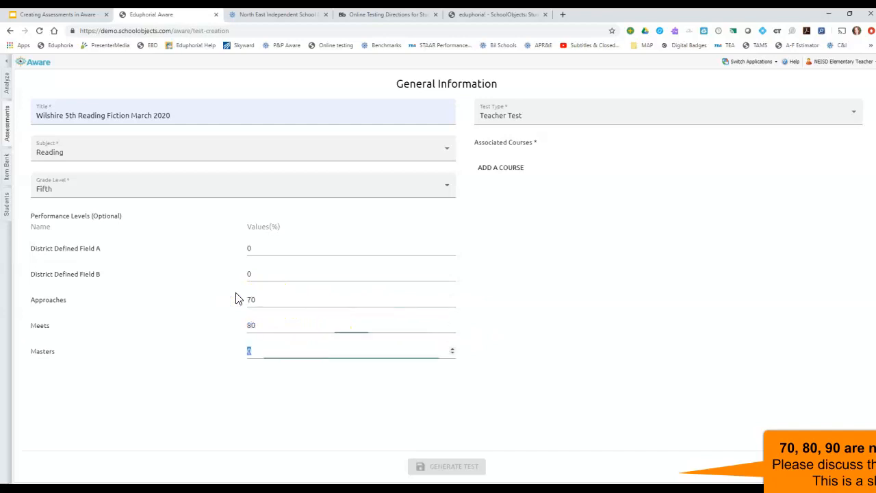
pyautogui.write('90')
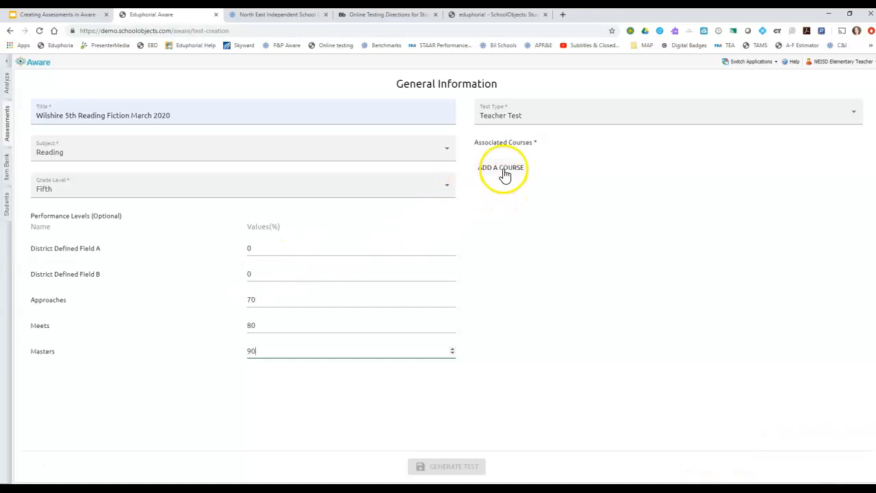
# Step: Attach the Elementary Grade 5 English Language Arts and Reading course and generate the test
pyautogui.click(503, 167)
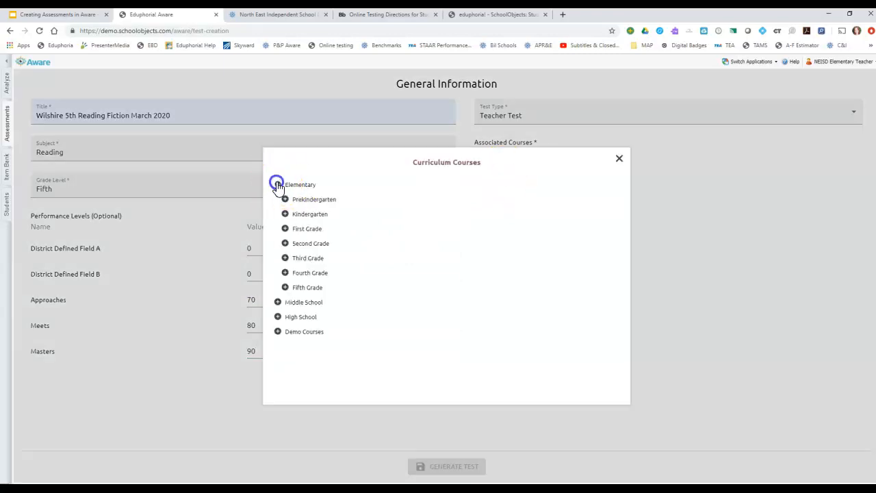
pyautogui.click(286, 287)
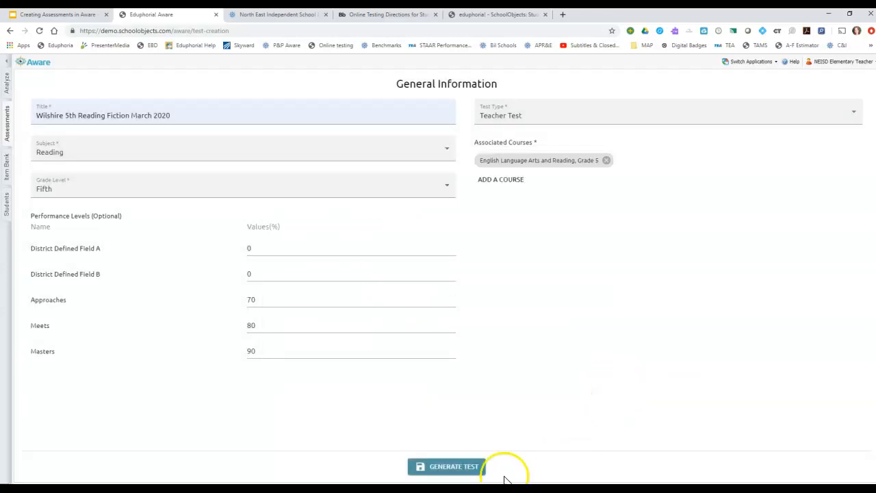
pyautogui.moveTo(443, 471)
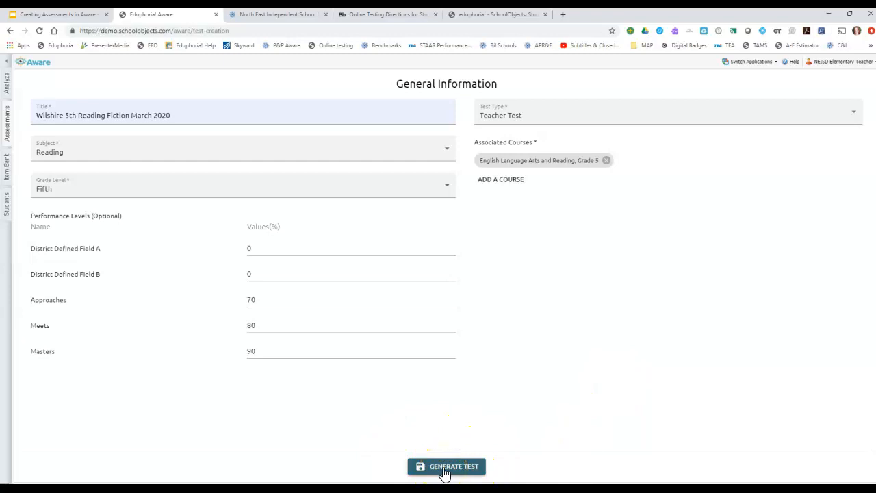
pyautogui.click(447, 466)
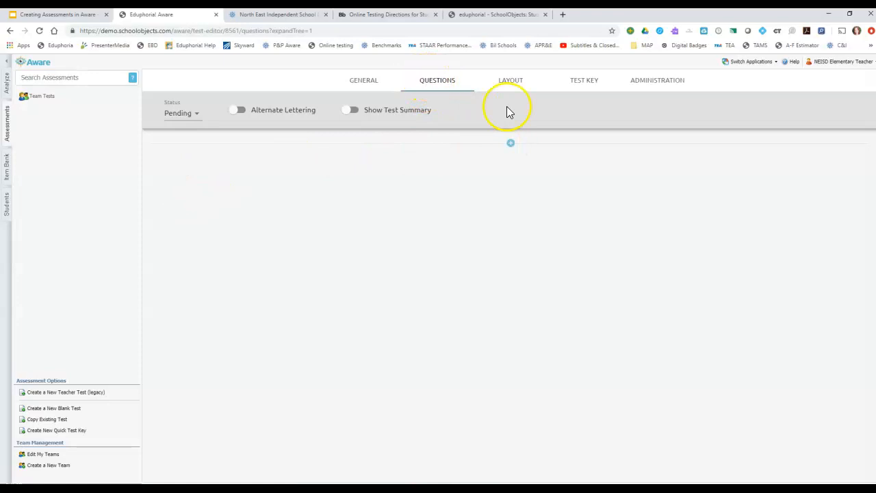
pyautogui.moveTo(511, 144)
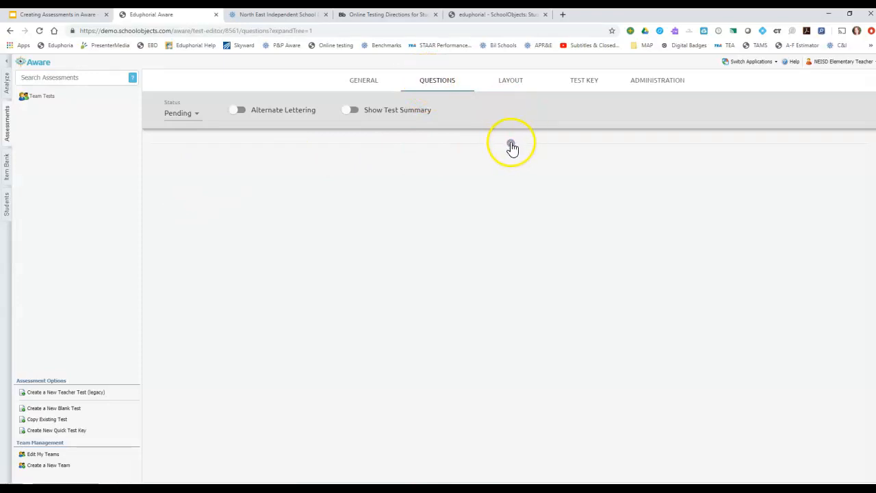
# Step: Open Search Item Bank from the Questions tab's add menu
pyautogui.click(512, 146)
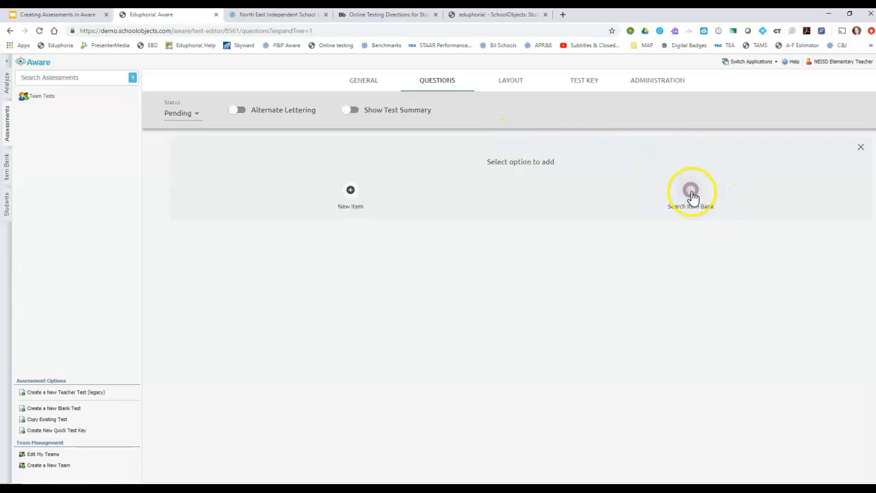
pyautogui.click(690, 191)
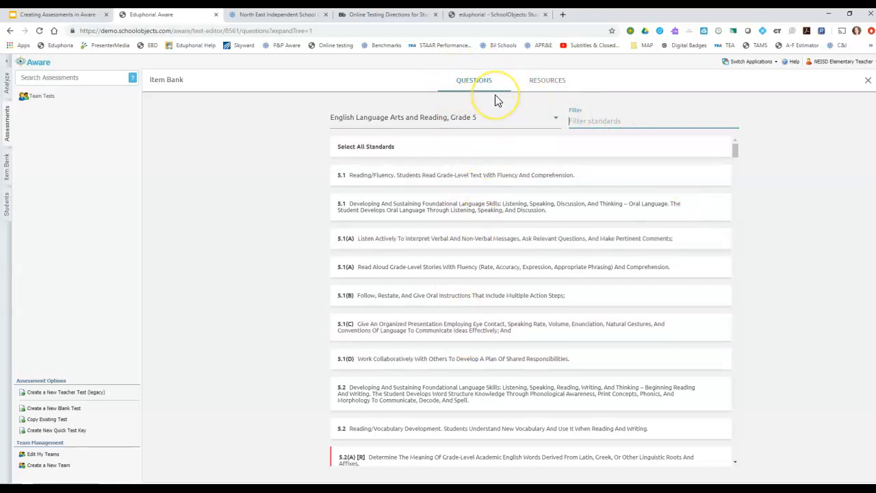
pyautogui.click(546, 82)
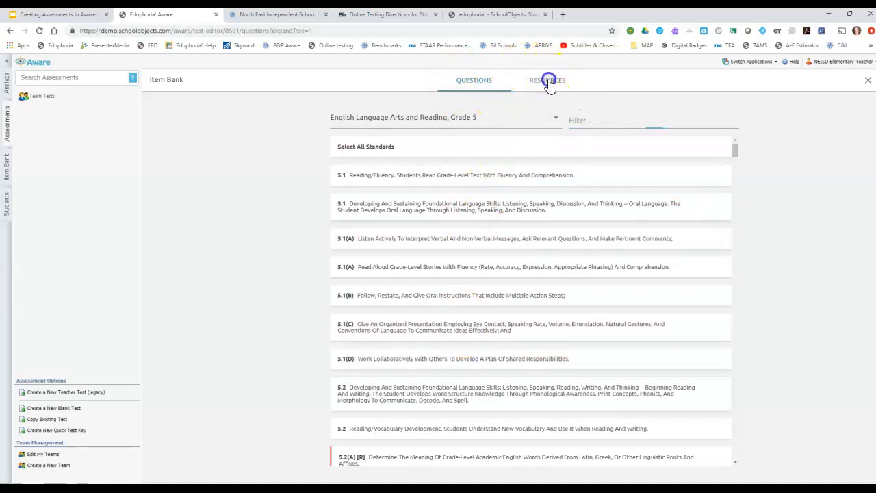
# Step: Filter item-bank resources to English, checking Genre and resetting Word Count to All
pyautogui.click(547, 80)
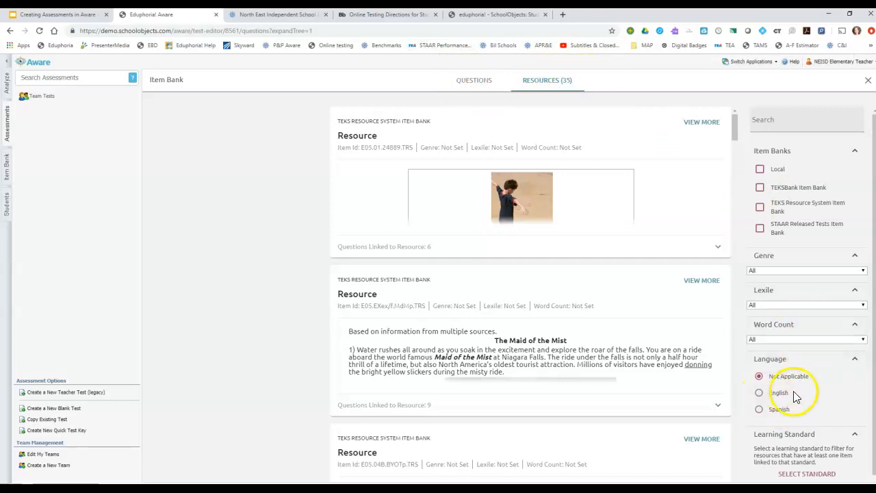
pyautogui.click(806, 270)
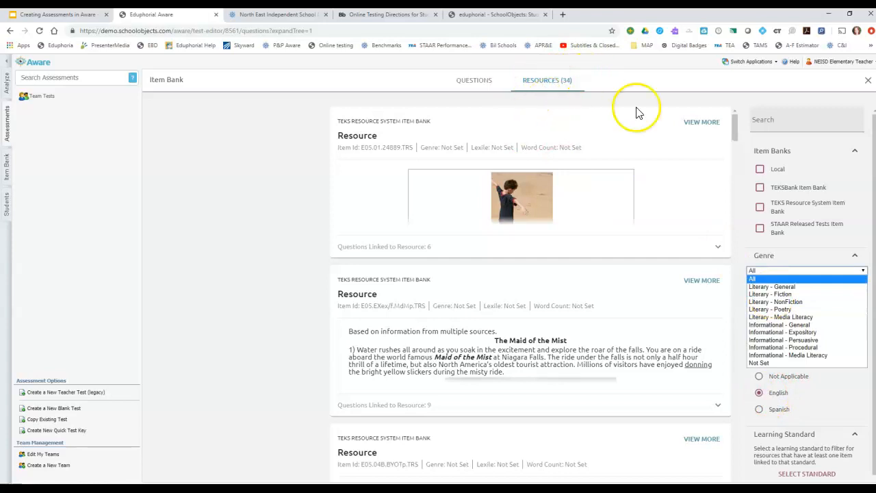
pyautogui.click(770, 293)
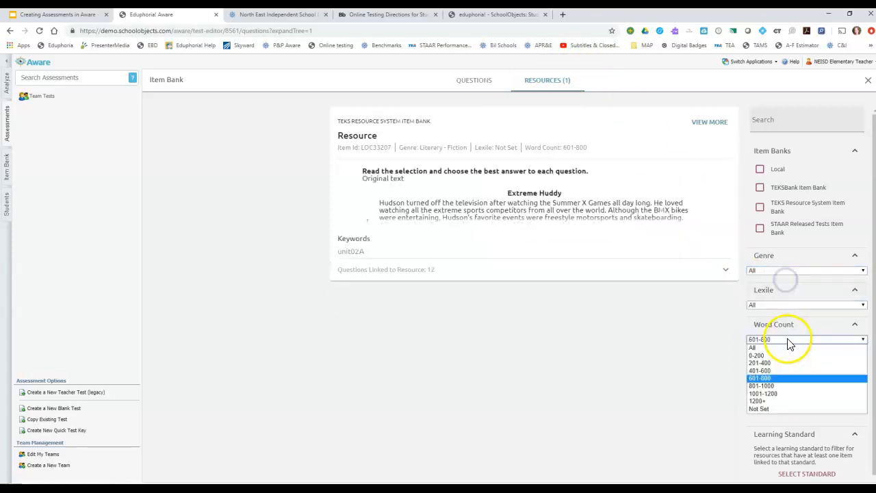
pyautogui.click(754, 347)
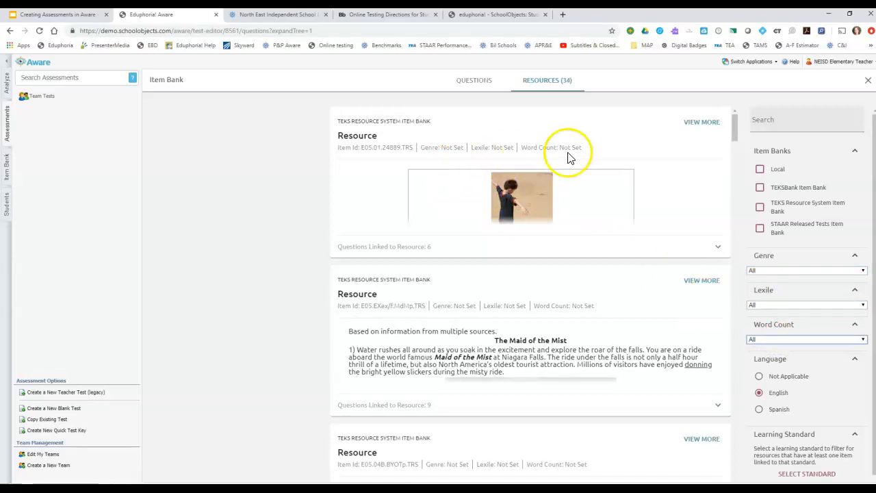
pyautogui.moveTo(499, 144)
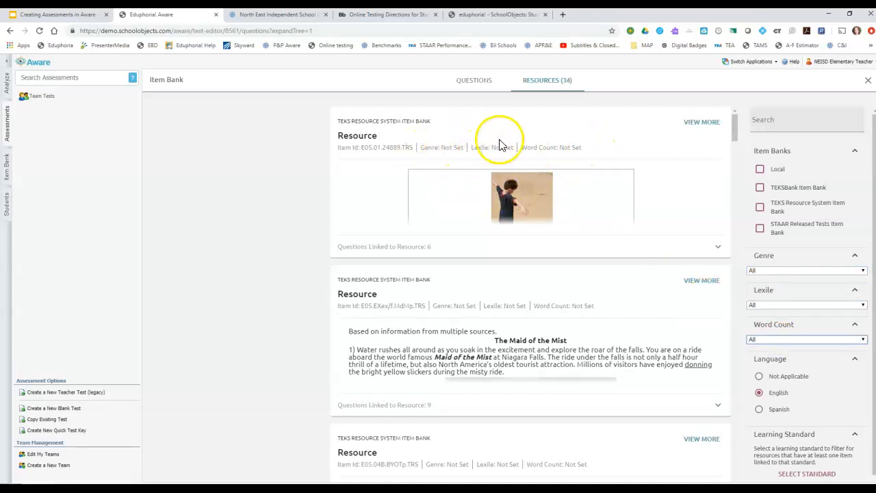
pyautogui.moveTo(787, 288)
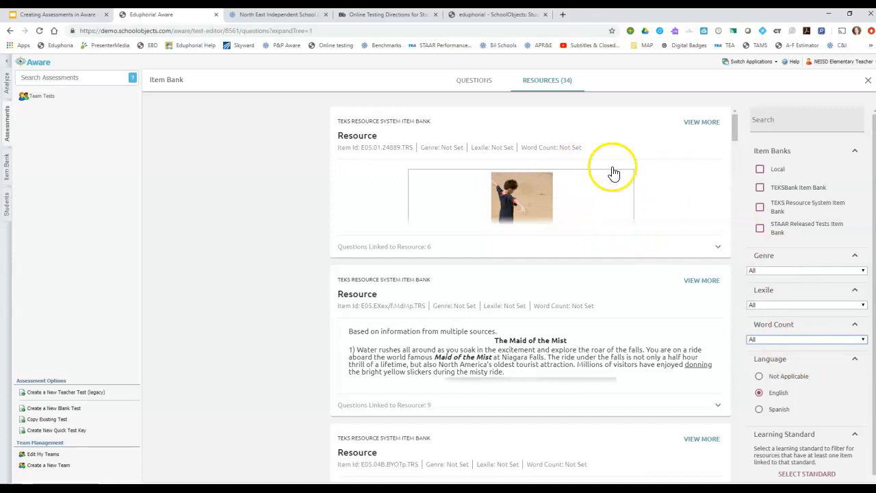
pyautogui.moveTo(428, 196)
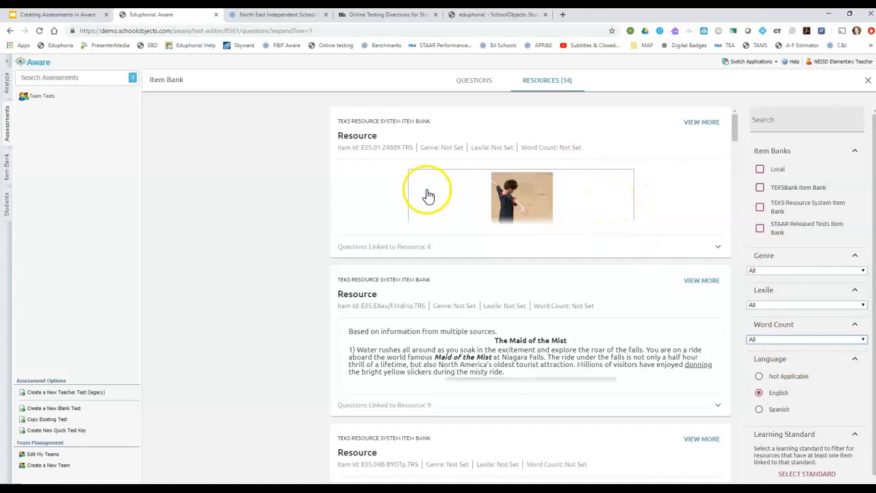
pyautogui.moveTo(448, 189)
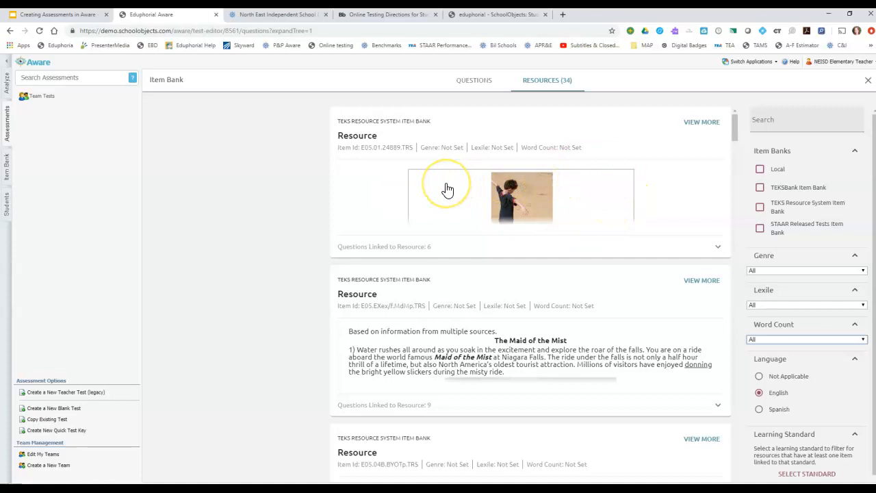
pyautogui.moveTo(459, 190)
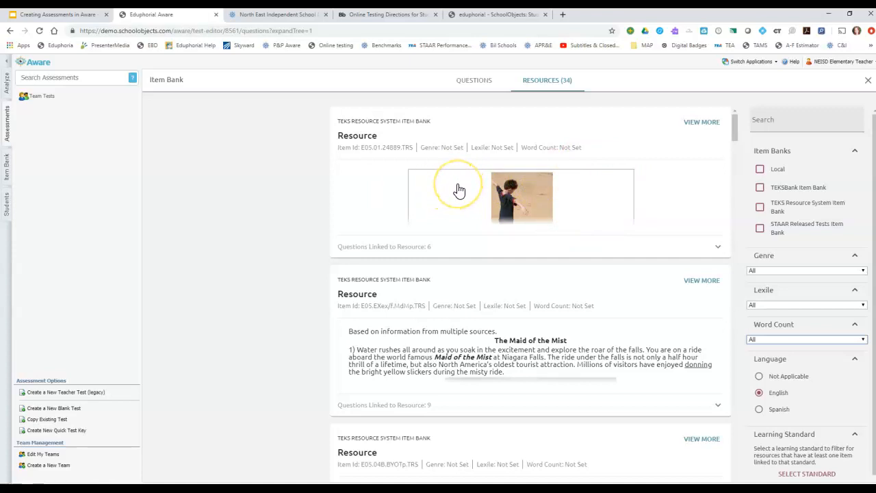
# Step: Read past My Shadow and expand The Maid of the Mist passage in full
pyautogui.click(701, 122)
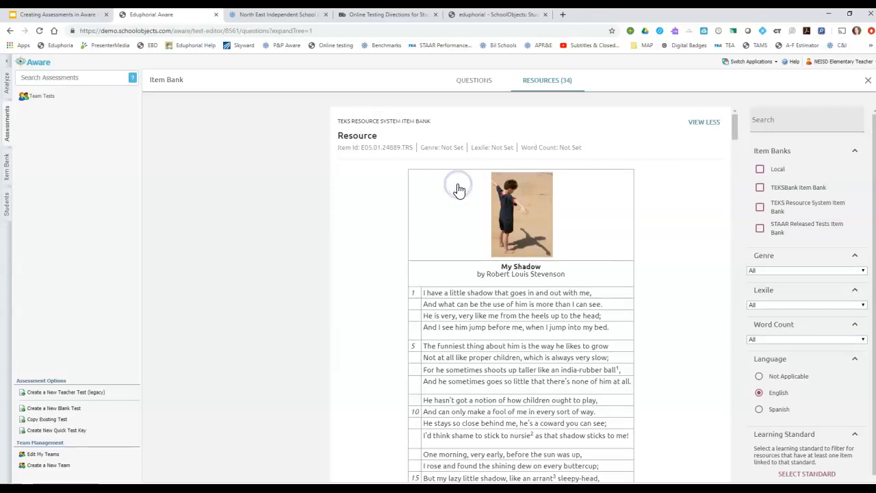
pyautogui.scroll(-3)
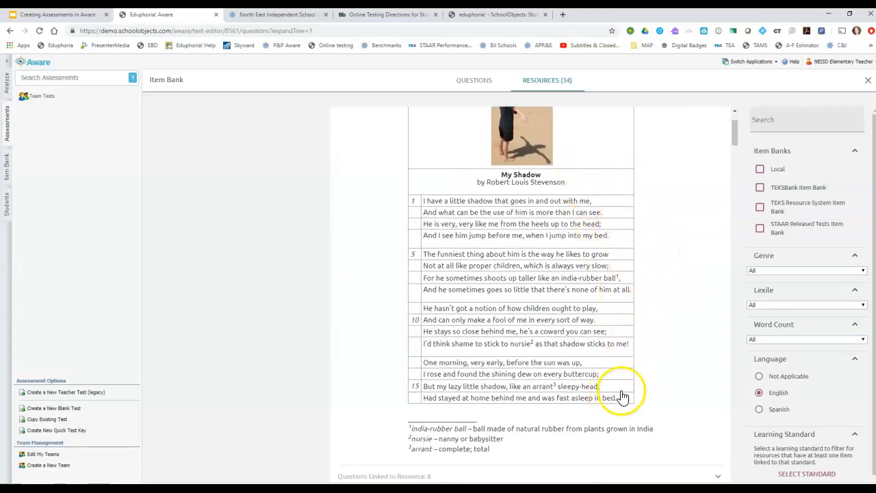
pyautogui.moveTo(654, 396)
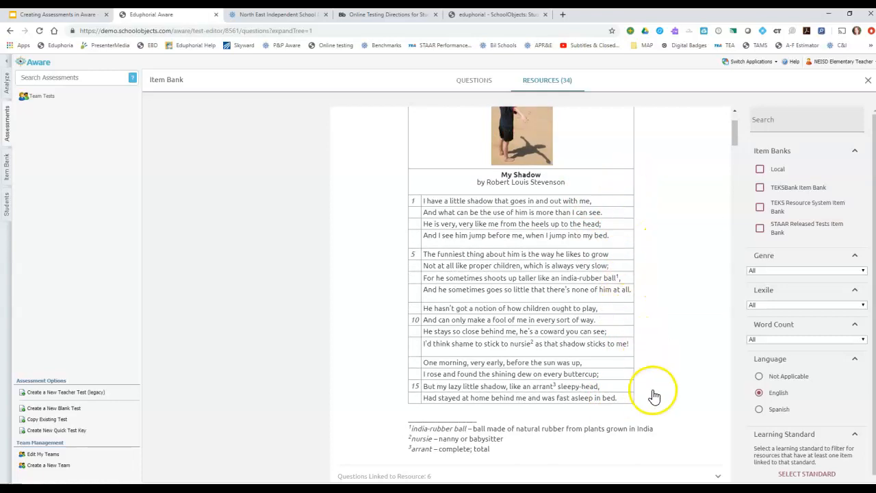
pyautogui.moveTo(650, 395)
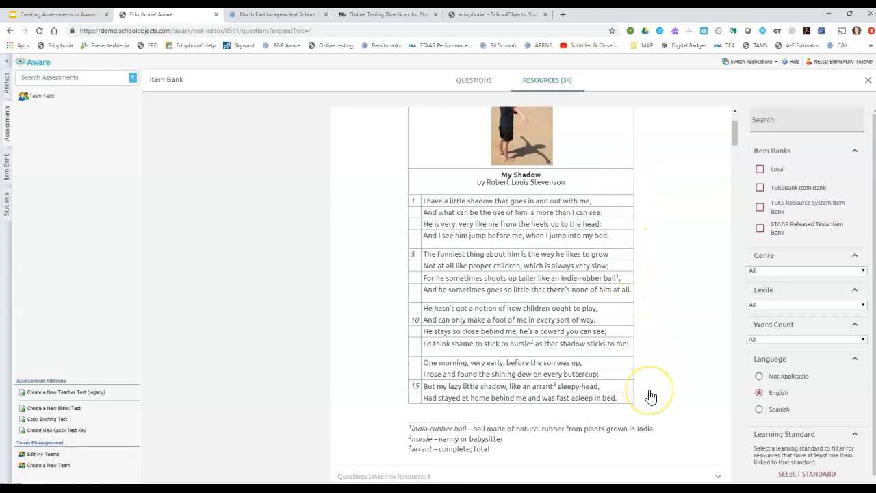
pyautogui.scroll(-3)
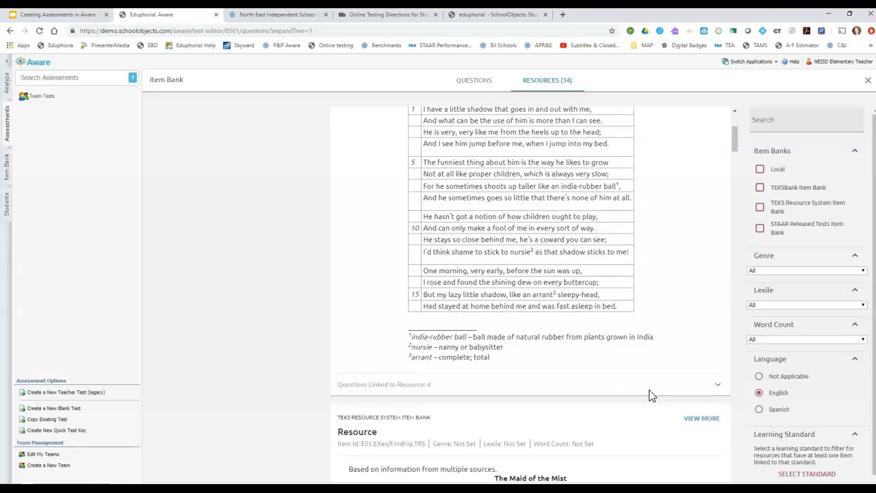
pyautogui.click(701, 418)
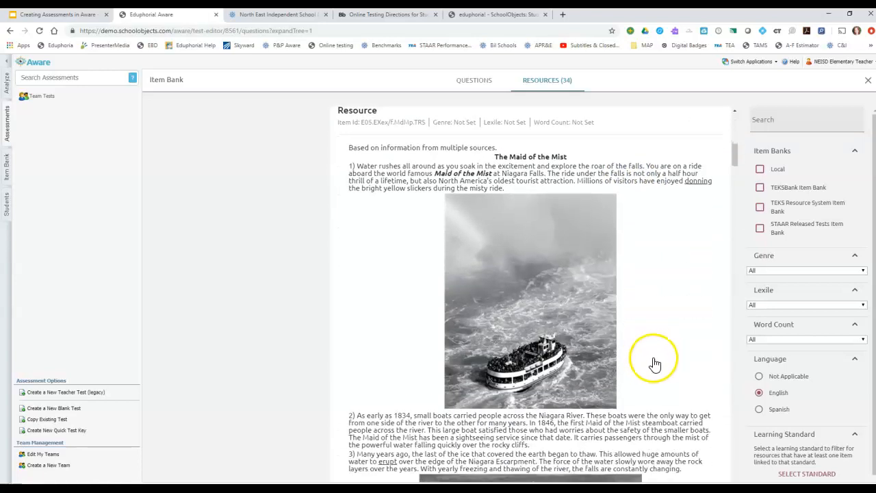
pyautogui.scroll(-3)
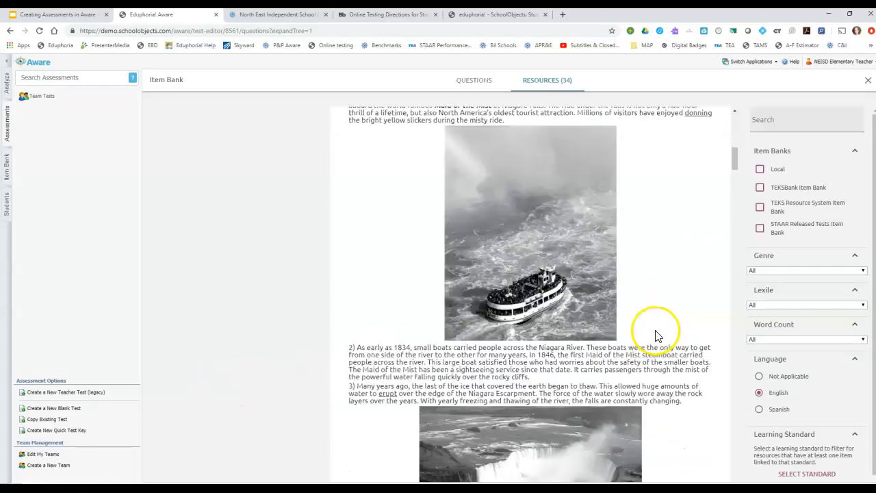
pyautogui.scroll(-3)
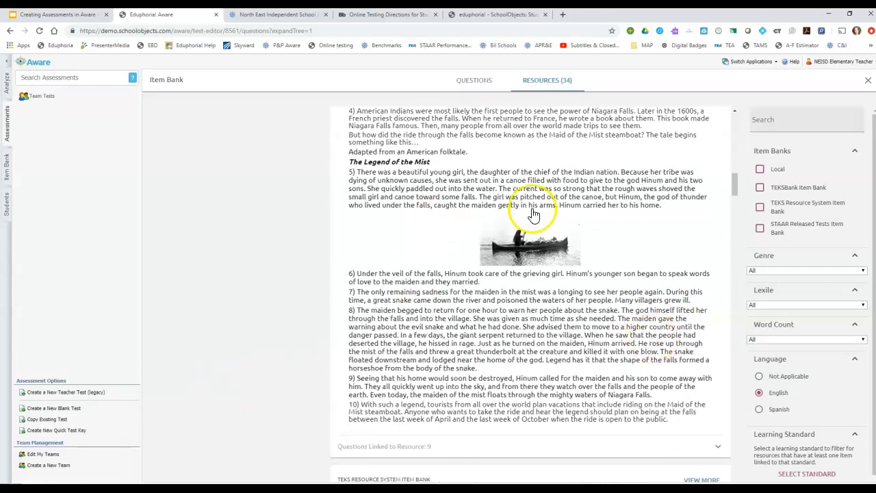
pyautogui.scroll(-3)
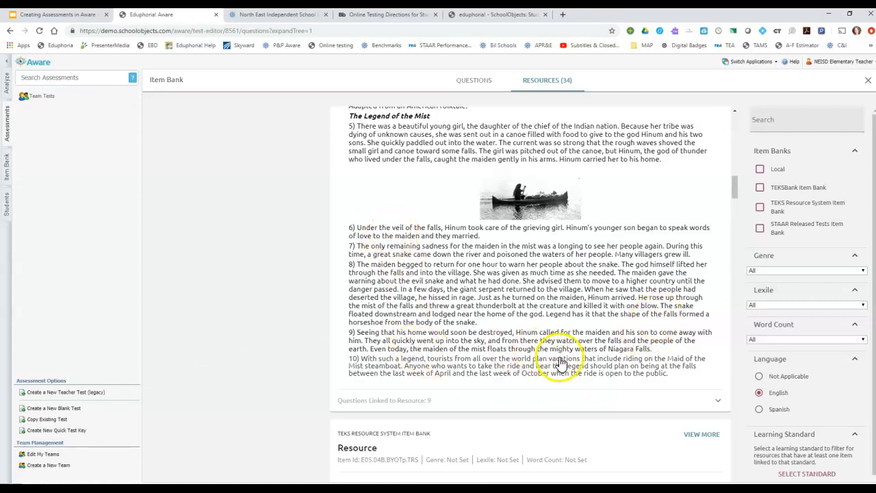
pyautogui.moveTo(398, 410)
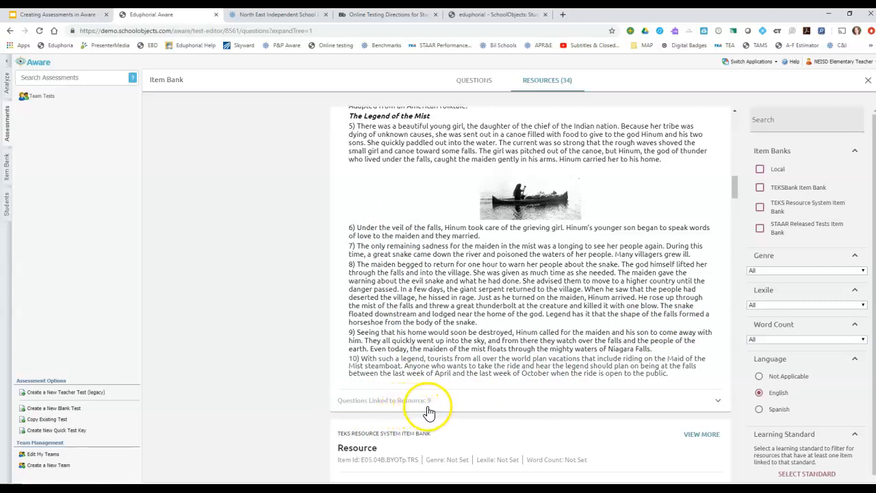
pyautogui.moveTo(499, 409)
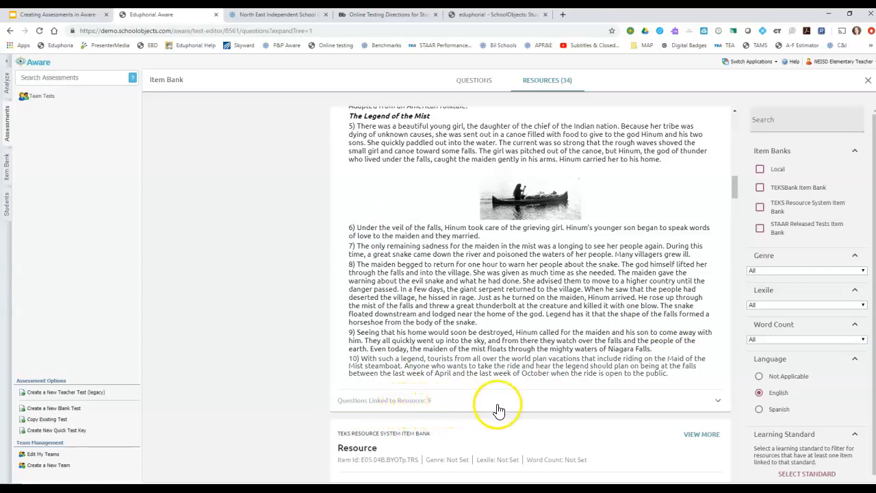
pyautogui.moveTo(521, 407)
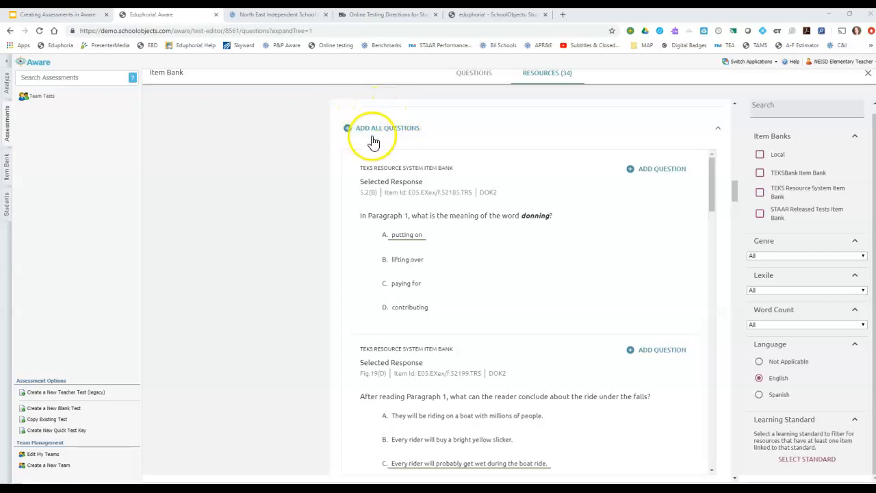
pyautogui.moveTo(671, 158)
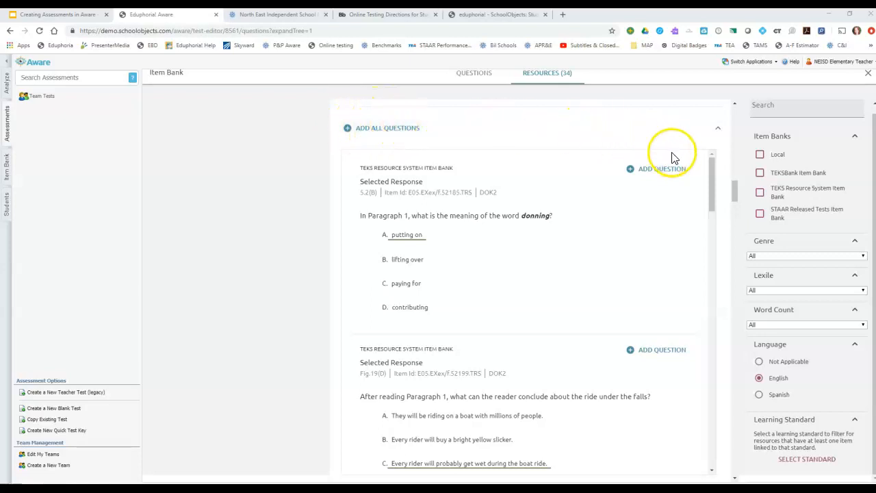
pyautogui.moveTo(510, 311)
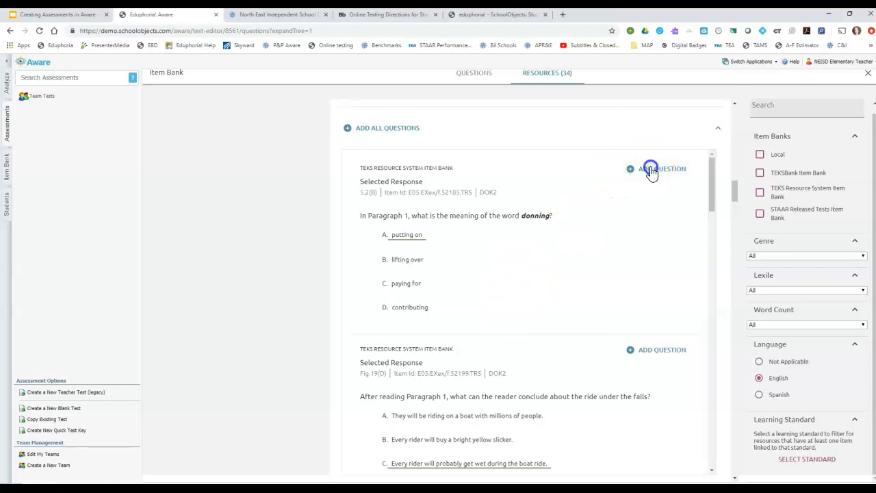
# Step: Add linked questions, including the donning and ride-under-the-falls questions, to the cart
pyautogui.click(651, 169)
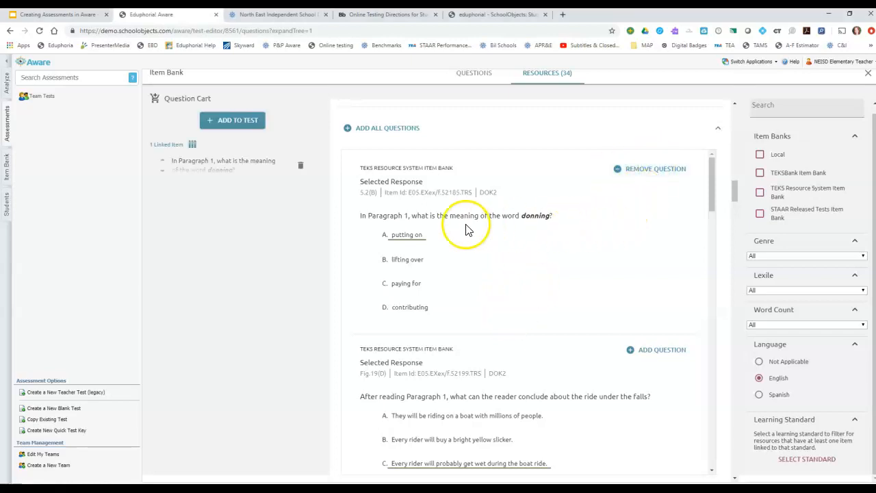
pyautogui.moveTo(418, 246)
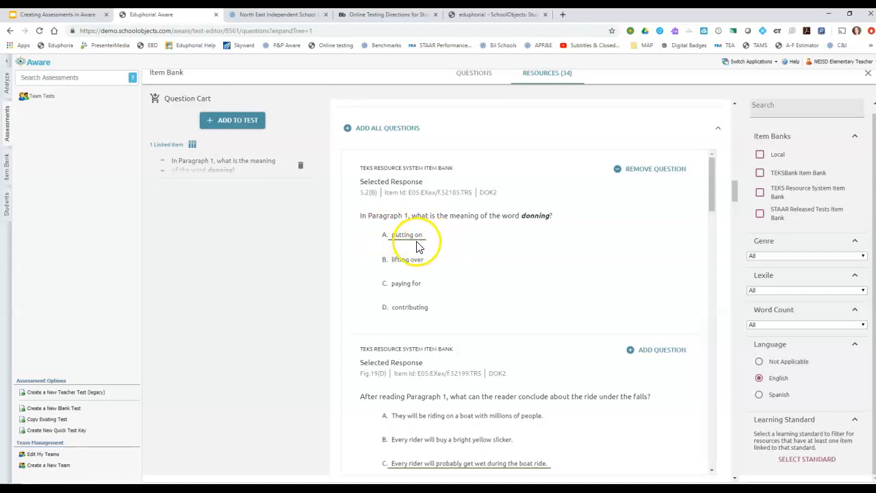
pyautogui.moveTo(366, 202)
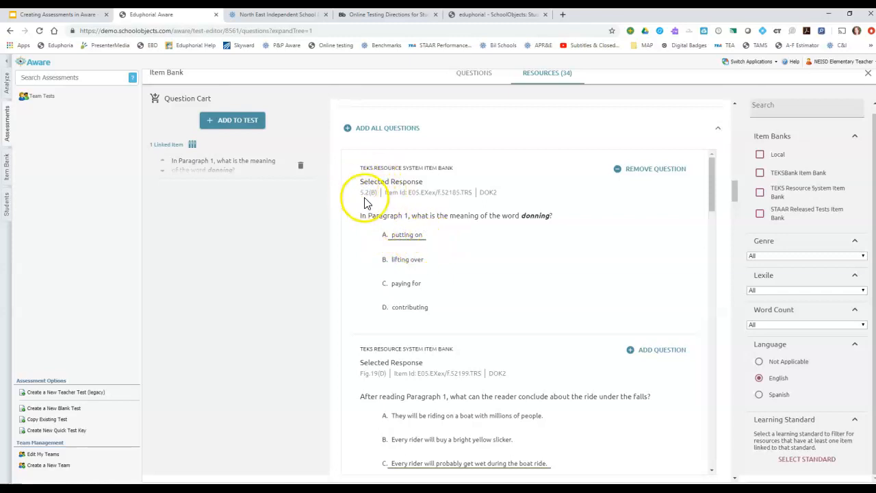
pyautogui.scroll(-3)
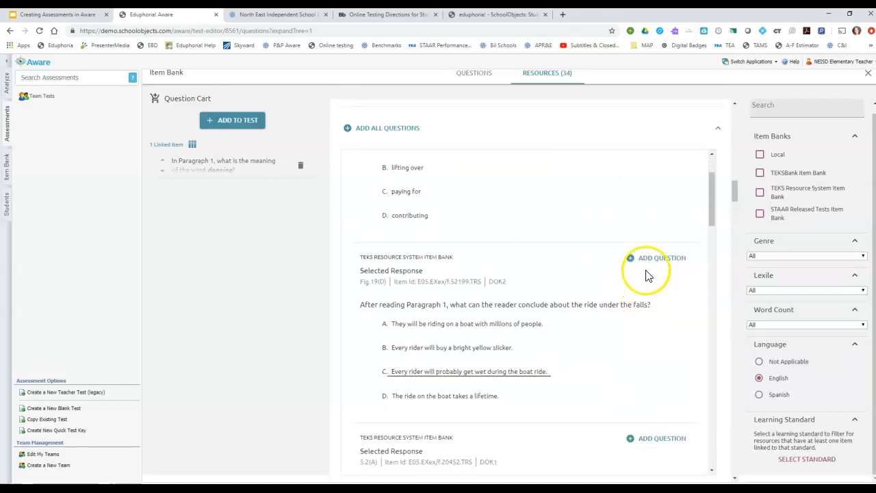
pyautogui.click(655, 258)
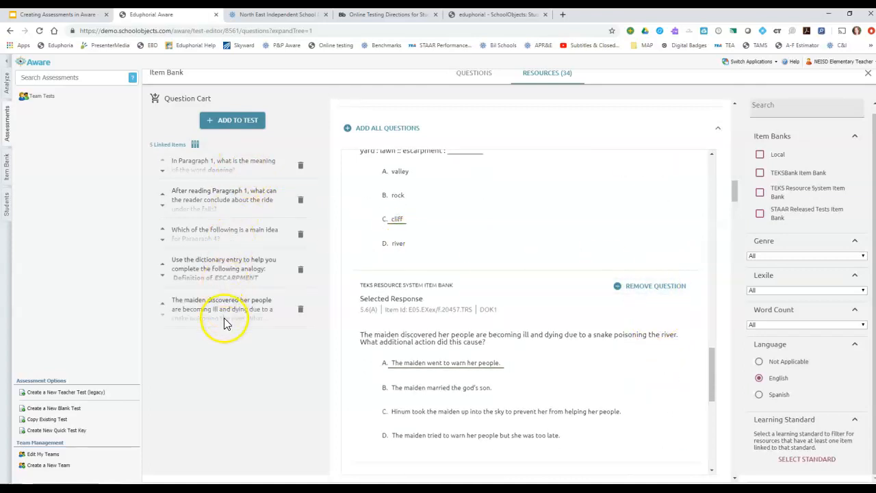
pyautogui.moveTo(219, 309)
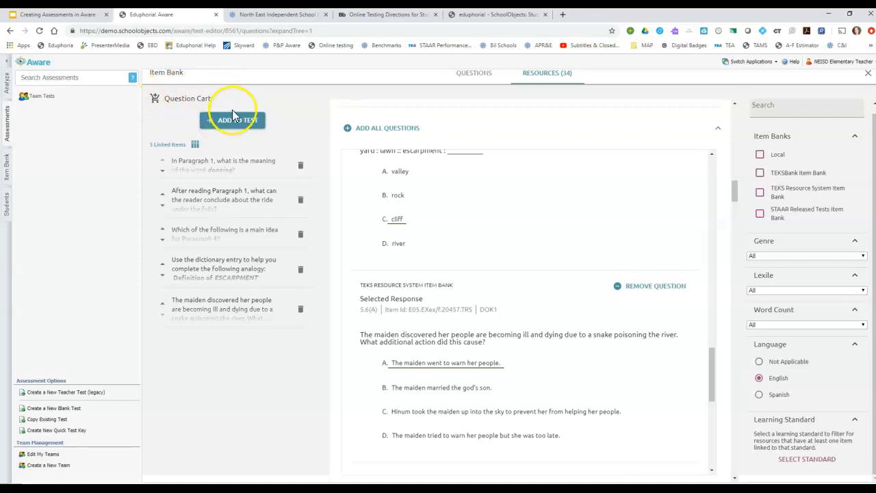
# Step: Add the five cart questions to the test and scroll to the bottom
pyautogui.click(233, 119)
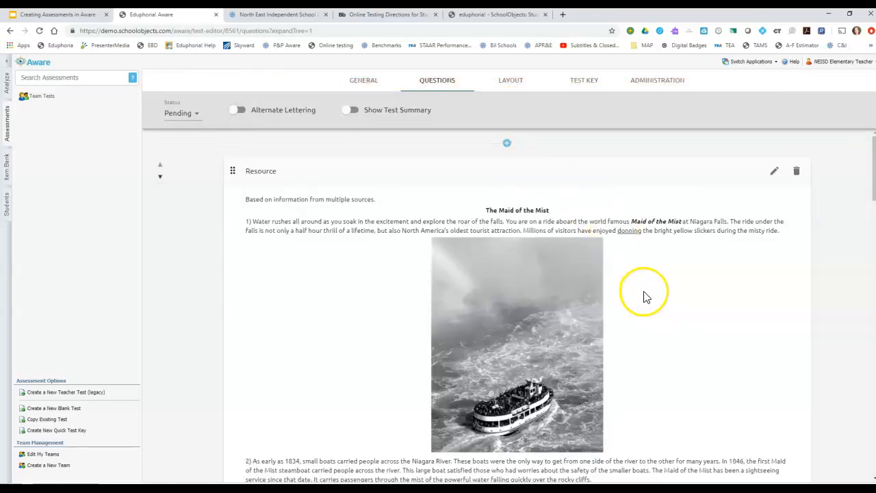
pyautogui.moveTo(659, 301)
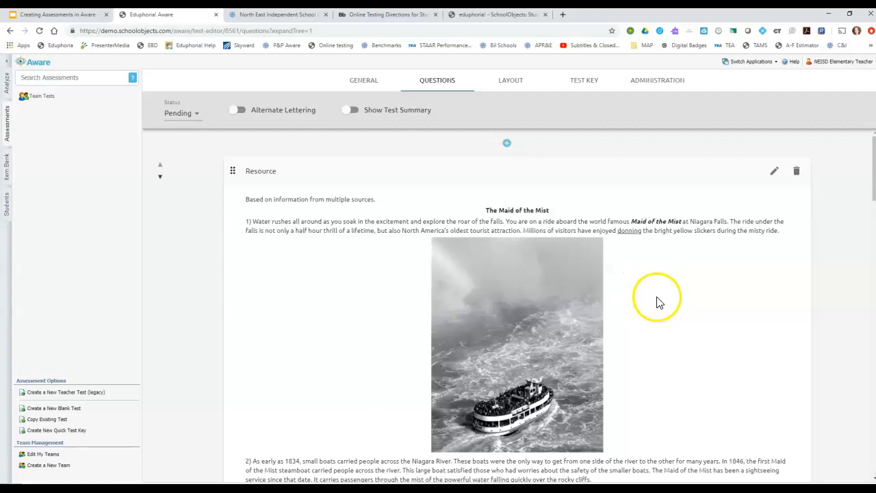
pyautogui.scroll(-3)
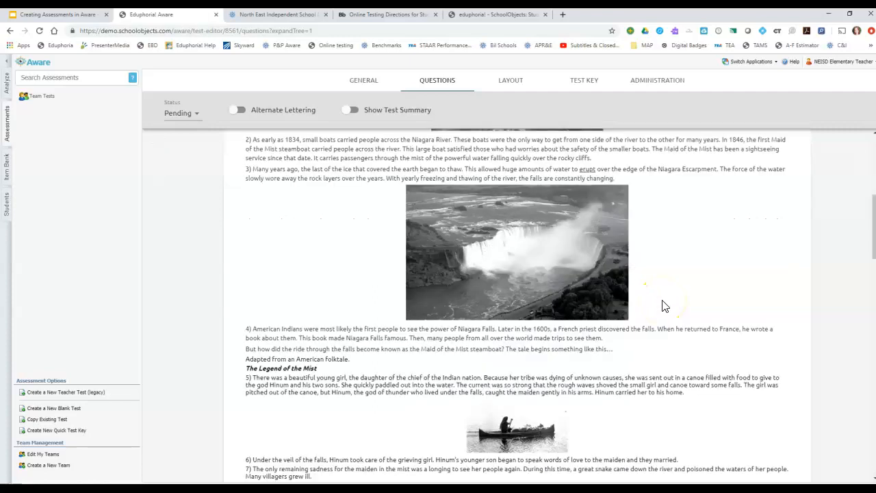
pyautogui.scroll(-3)
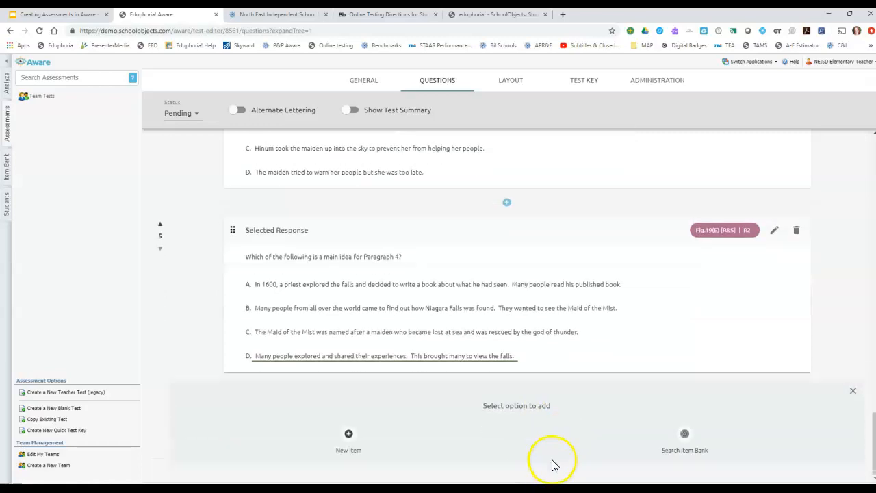
pyautogui.moveTo(611, 430)
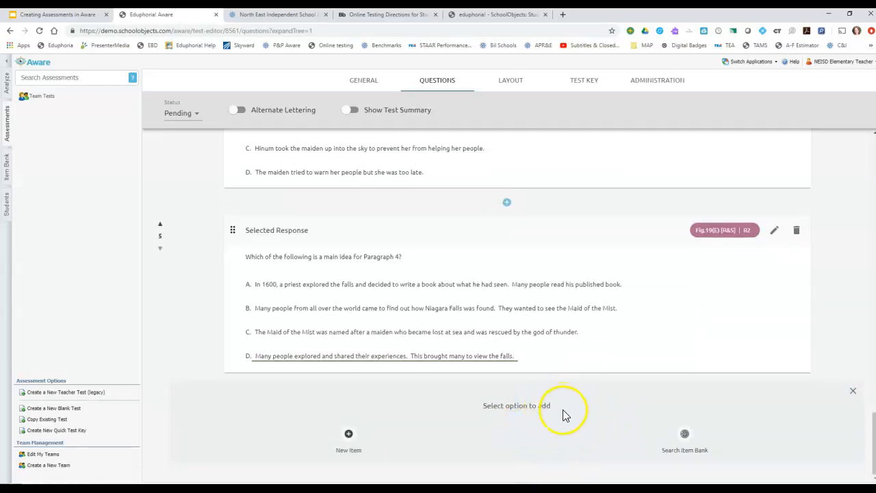
# Step: Browse English item-bank resources and expand The Boomerang passage to review its questions
pyautogui.click(684, 433)
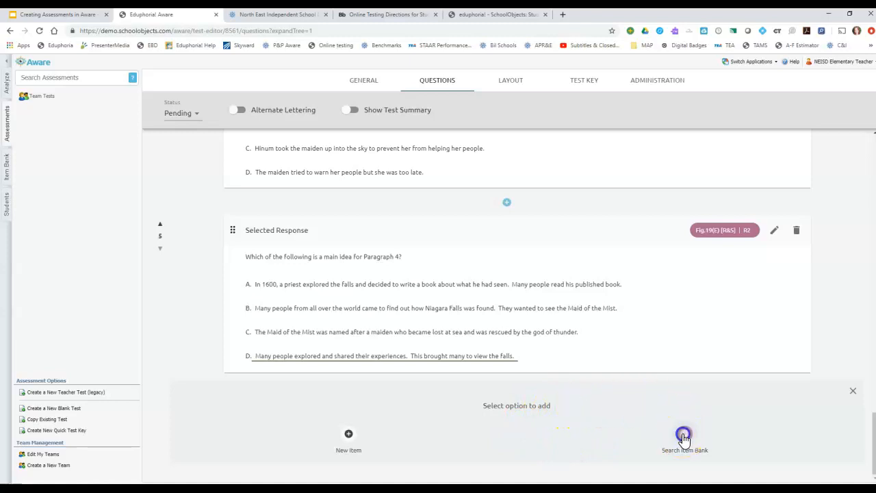
pyautogui.click(683, 434)
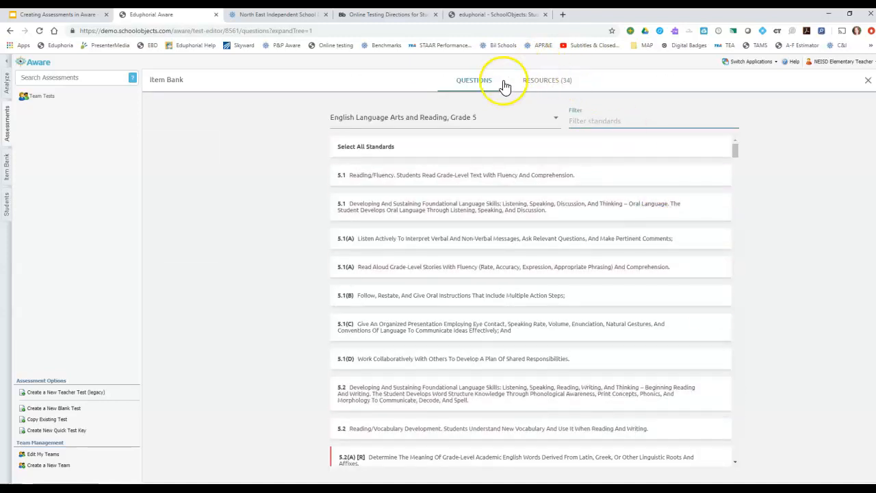
pyautogui.click(546, 80)
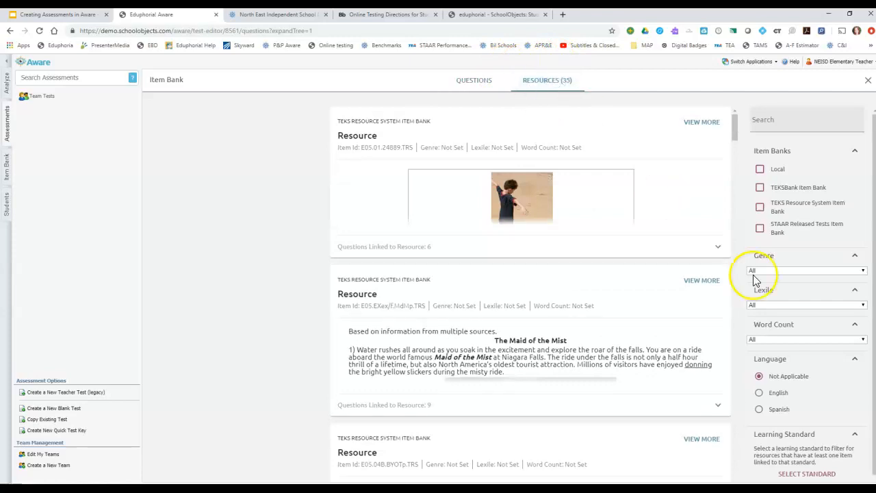
pyautogui.click(758, 392)
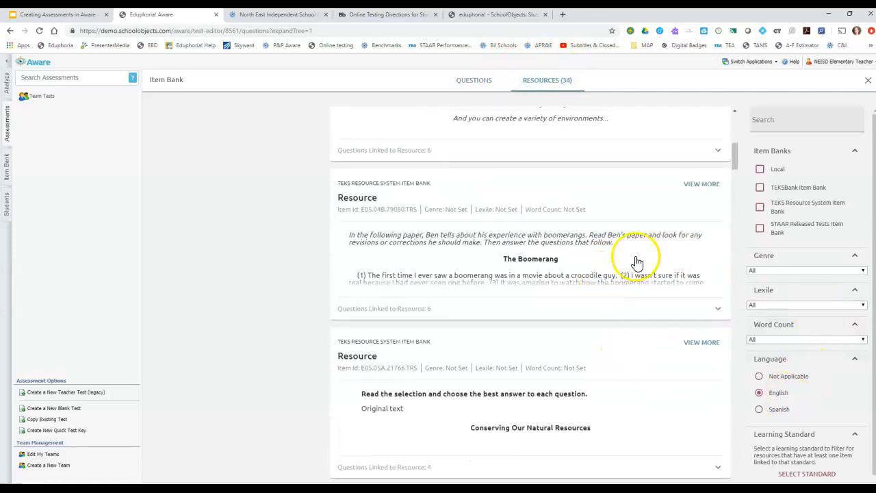
pyautogui.click(701, 183)
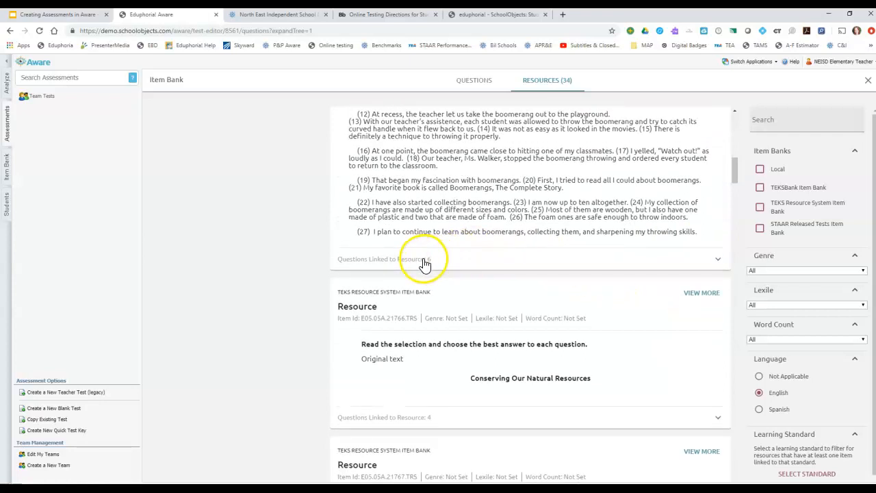
pyautogui.scroll(-3)
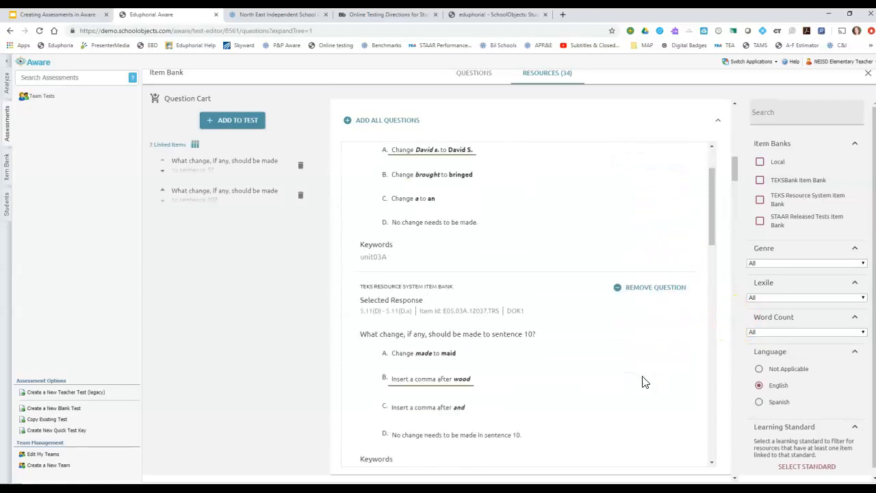
pyautogui.scroll(-3)
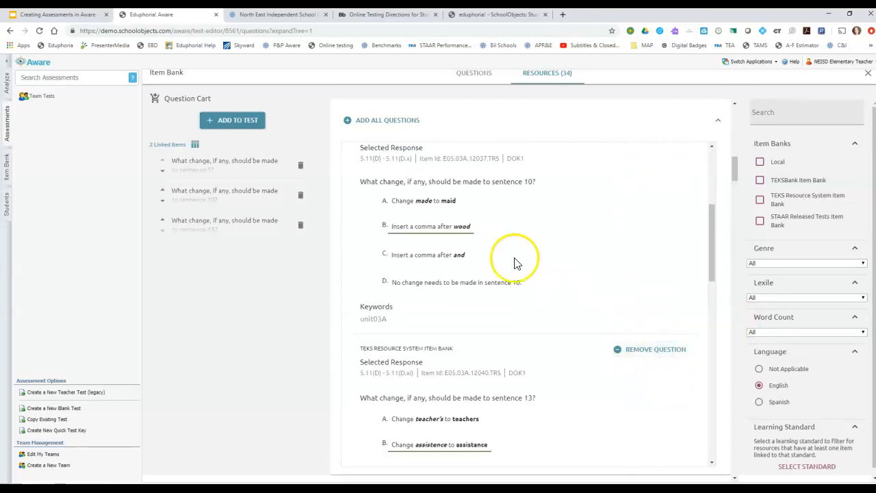
pyautogui.moveTo(221, 129)
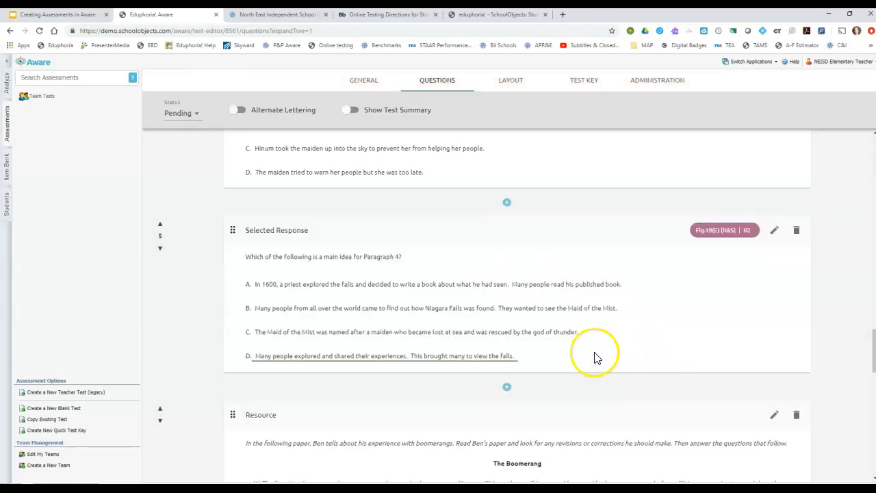
pyautogui.scroll(-3)
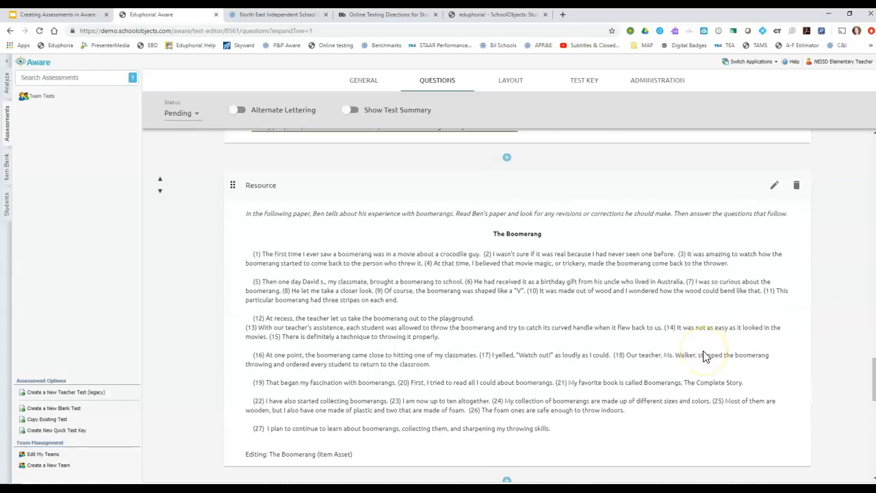
pyautogui.scroll(-3)
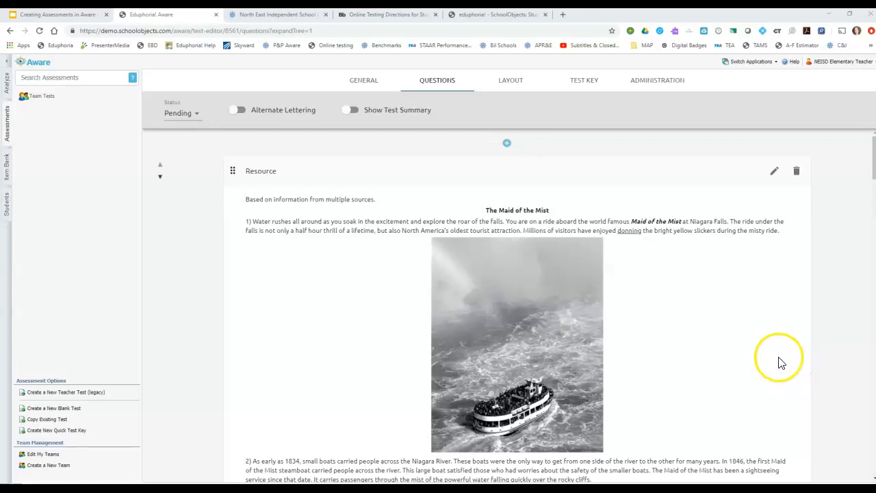
pyautogui.scroll(-3)
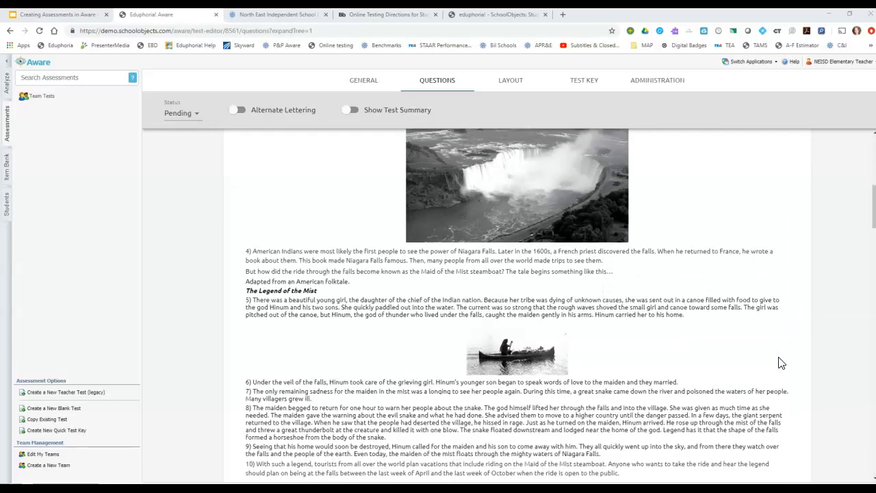
pyautogui.scroll(-3)
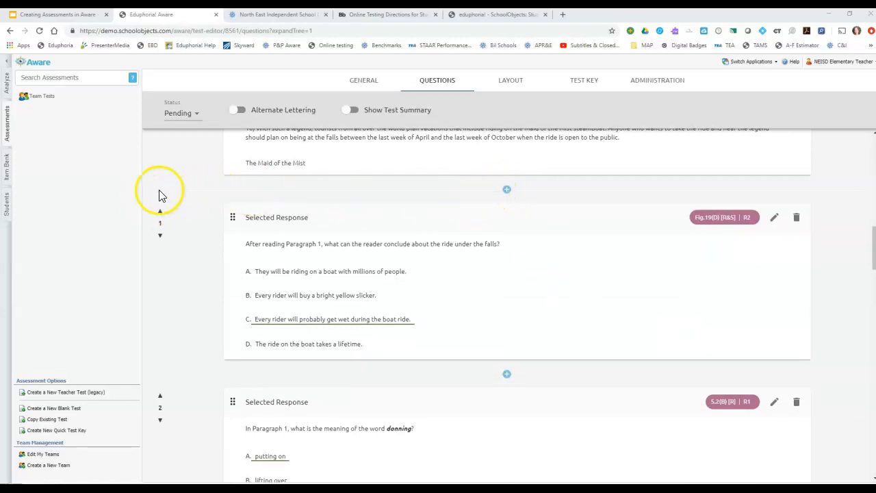
# Step: Insert a new item after the passage and keep its type as Selected Response
pyautogui.click(506, 188)
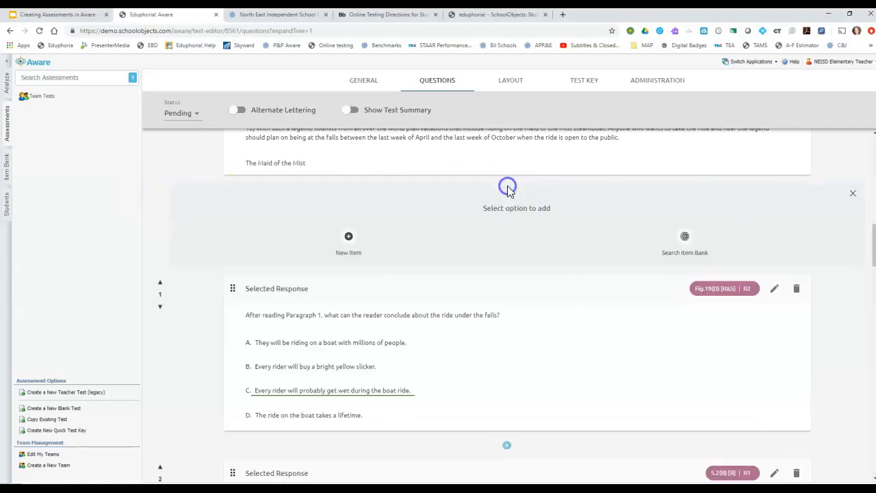
pyautogui.moveTo(684, 236)
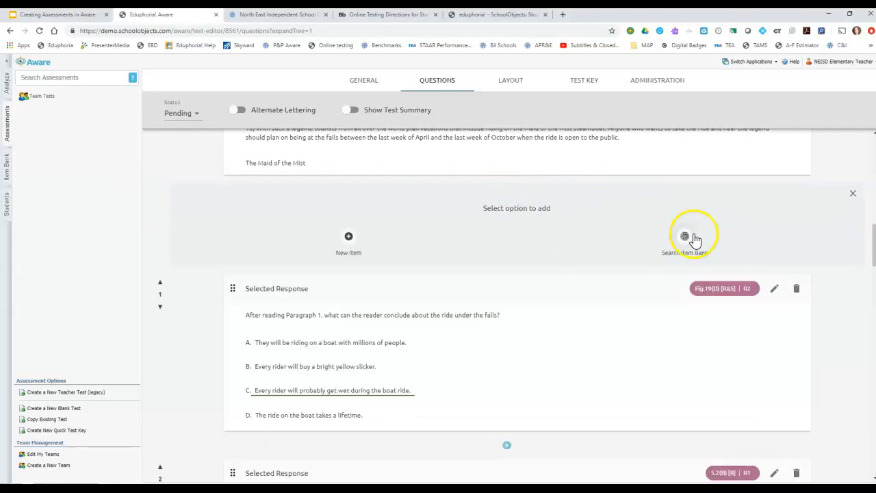
pyautogui.moveTo(349, 236)
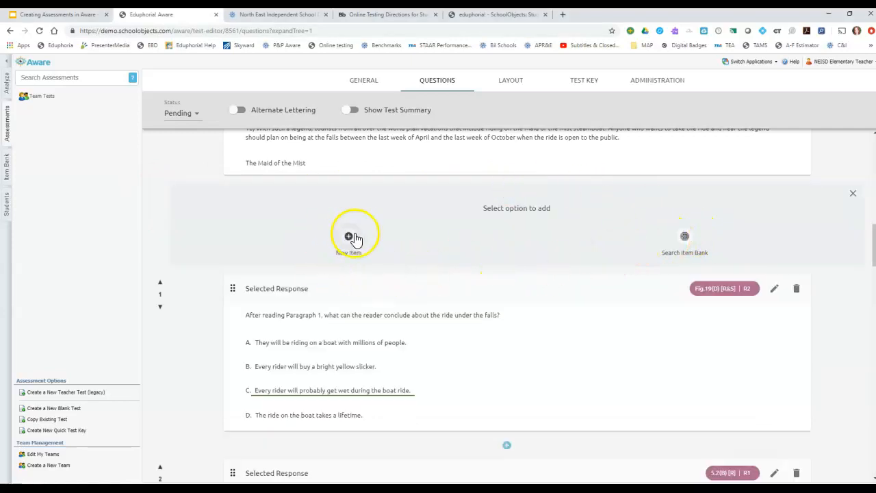
pyautogui.click(349, 236)
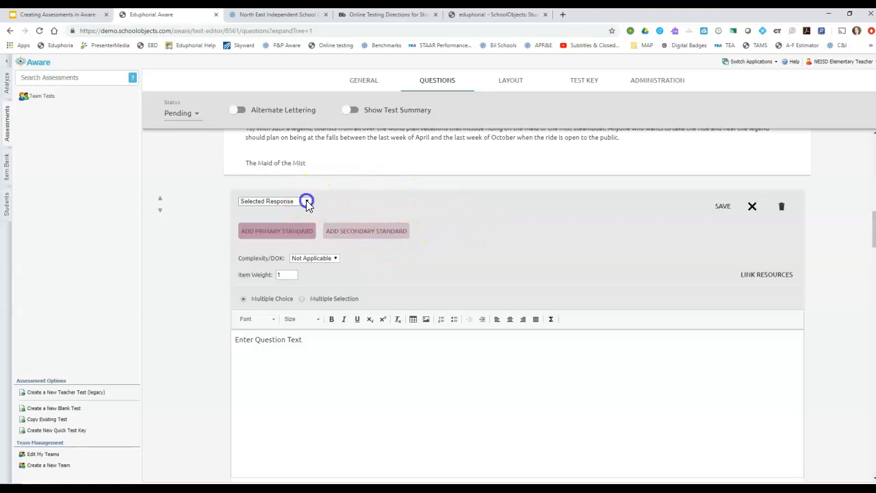
pyautogui.click(306, 200)
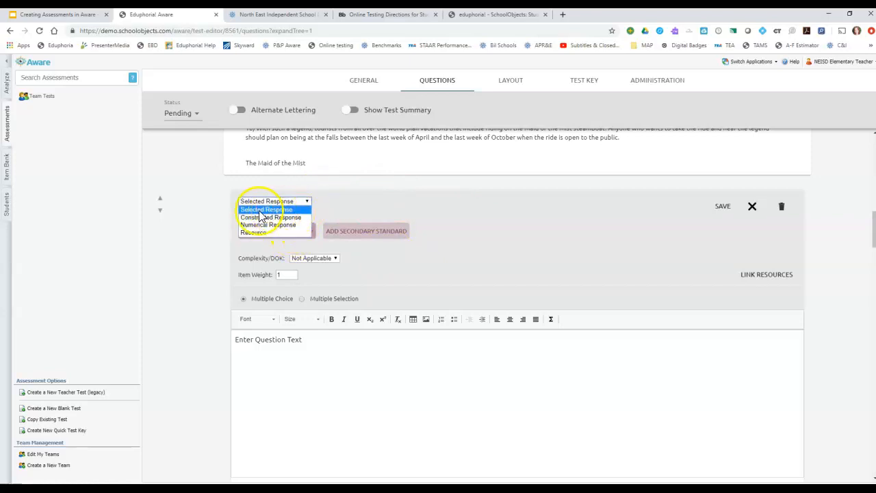
pyautogui.click(266, 210)
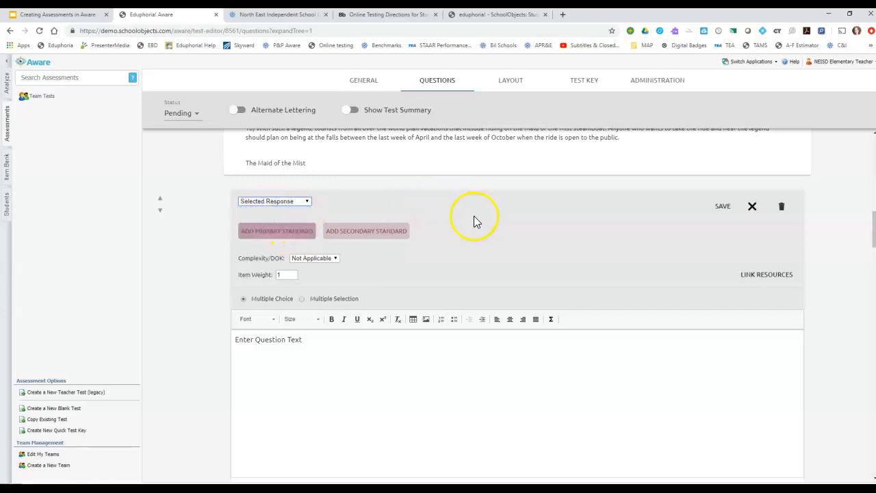
pyautogui.scroll(-3)
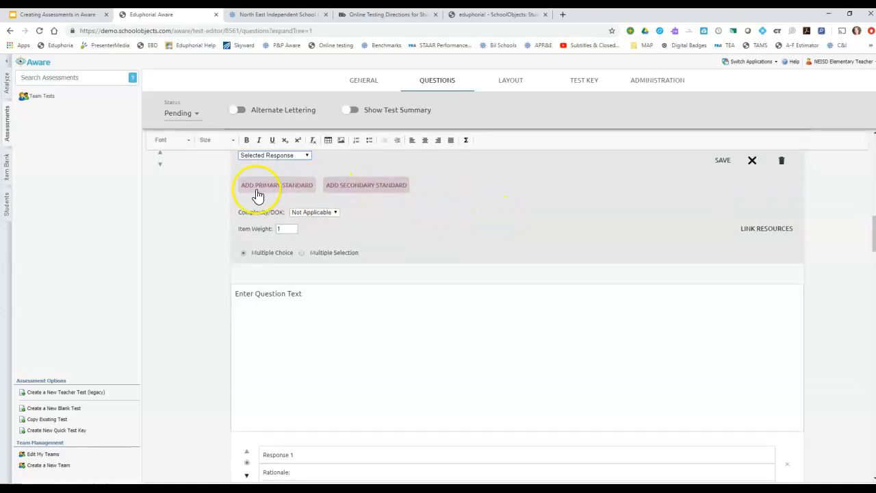
pyautogui.moveTo(383, 198)
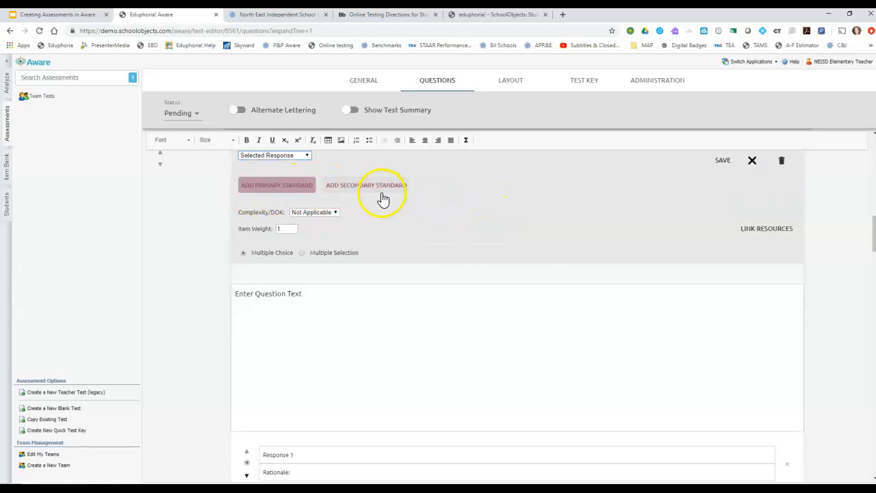
pyautogui.scroll(-3)
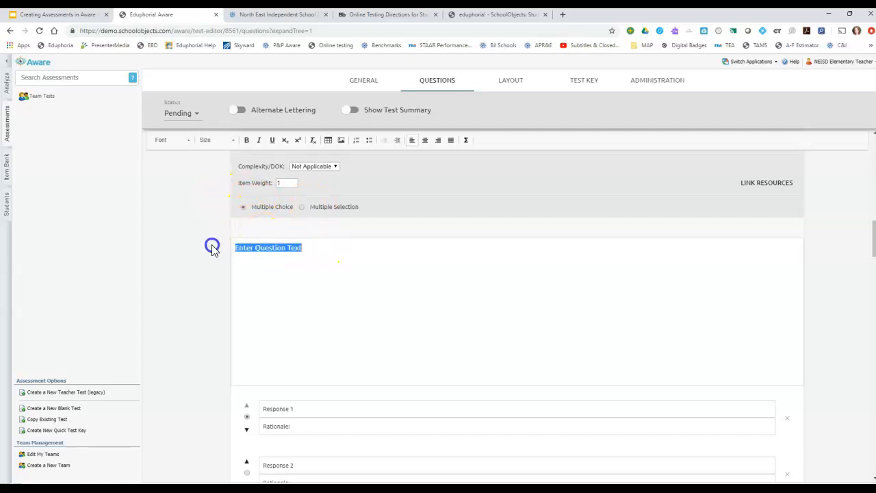
# Step: Enter the placeholder question text "I would write the question......?" for the new item
pyautogui.write('I would r')
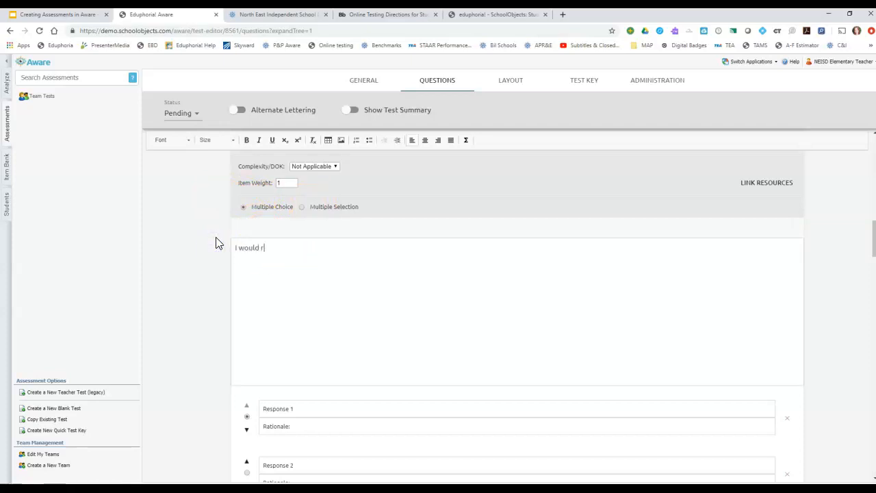
pyautogui.write('write the')
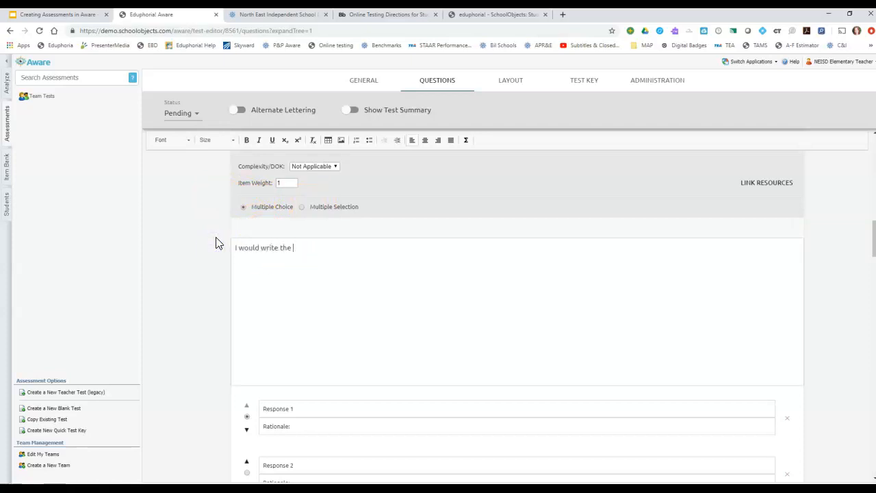
pyautogui.write('question.....?')
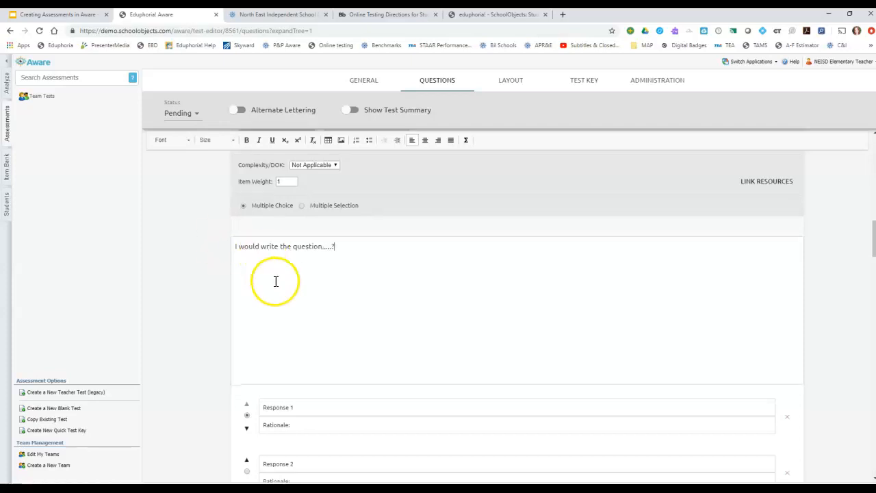
# Step: Fill responses "answer choice a" and "The girl walked to the park.", marking choice B correct
pyautogui.scroll(-3)
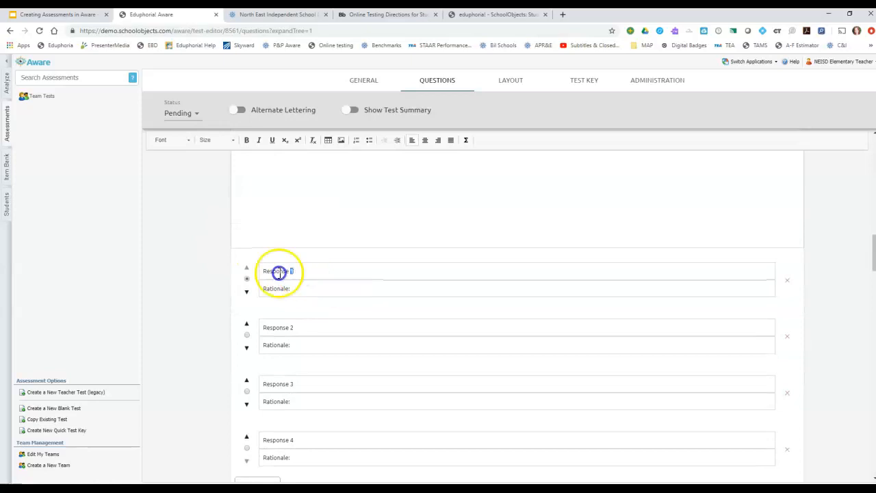
pyautogui.write('answer choice a')
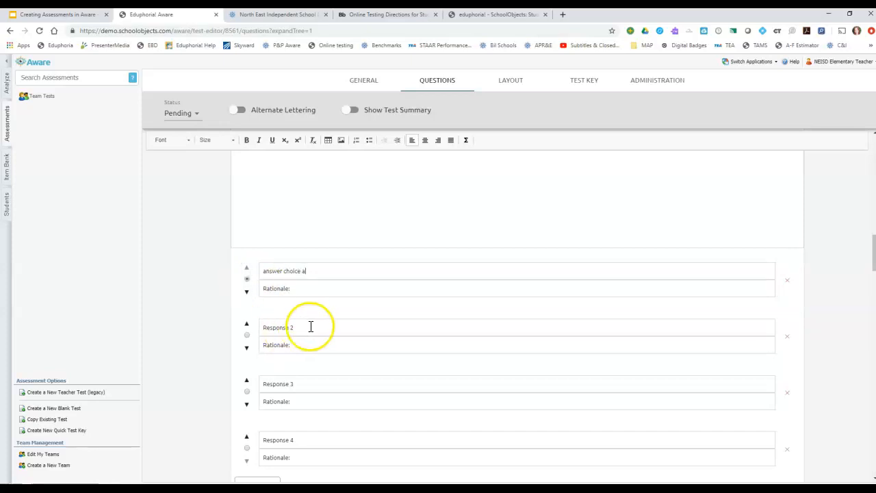
pyautogui.write('The')
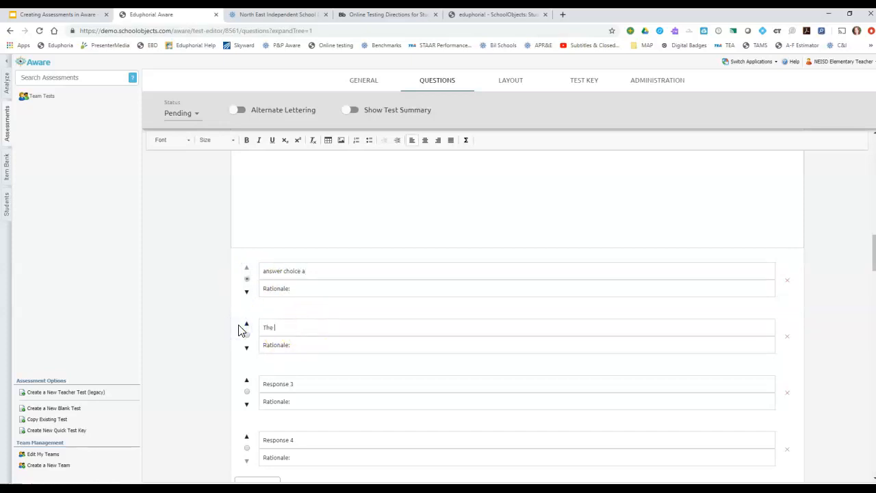
pyautogui.write('girl walked to')
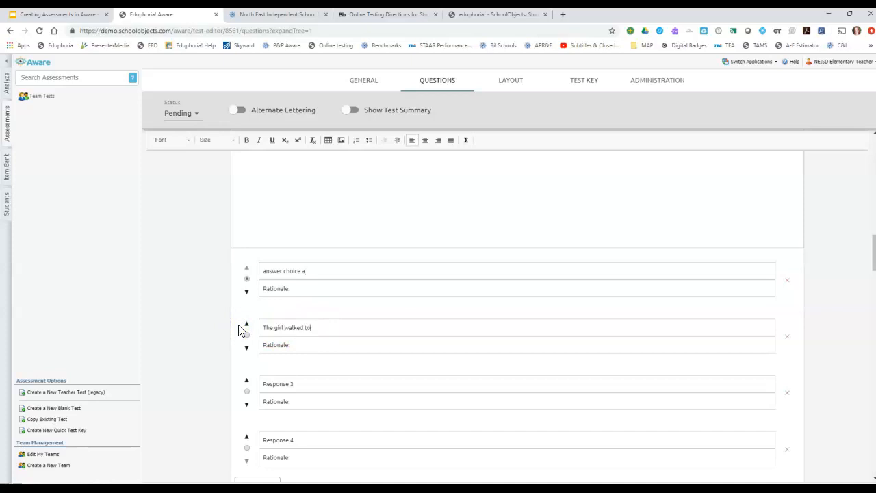
pyautogui.write('the park.')
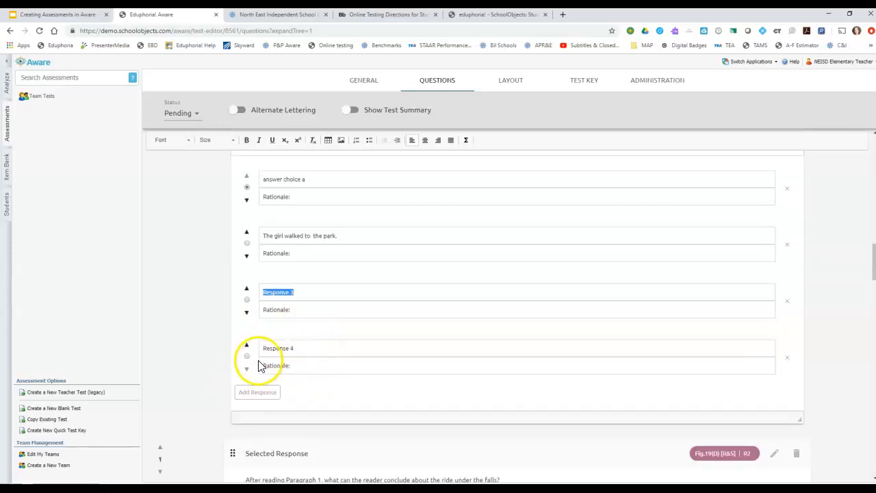
pyautogui.click(246, 189)
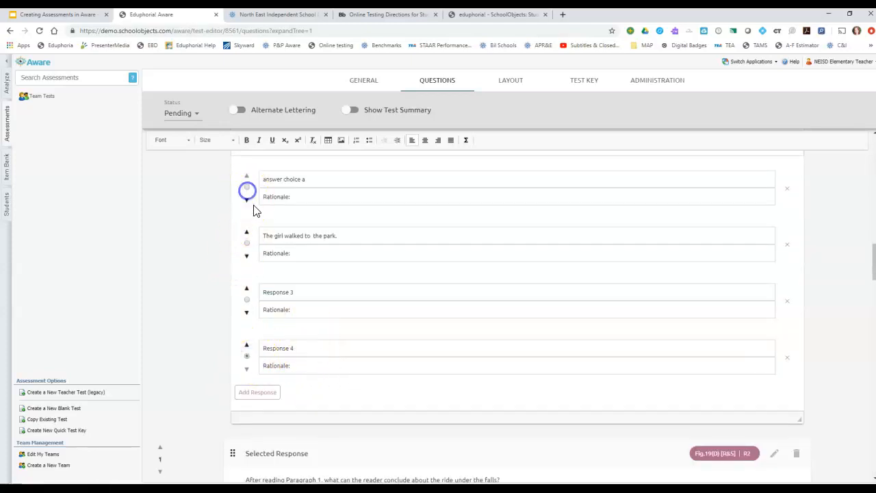
pyautogui.click(247, 243)
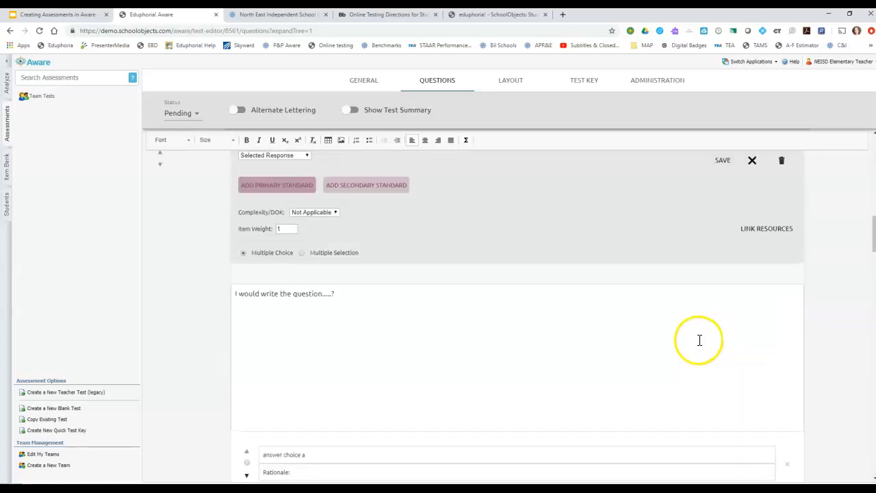
pyautogui.moveTo(794, 253)
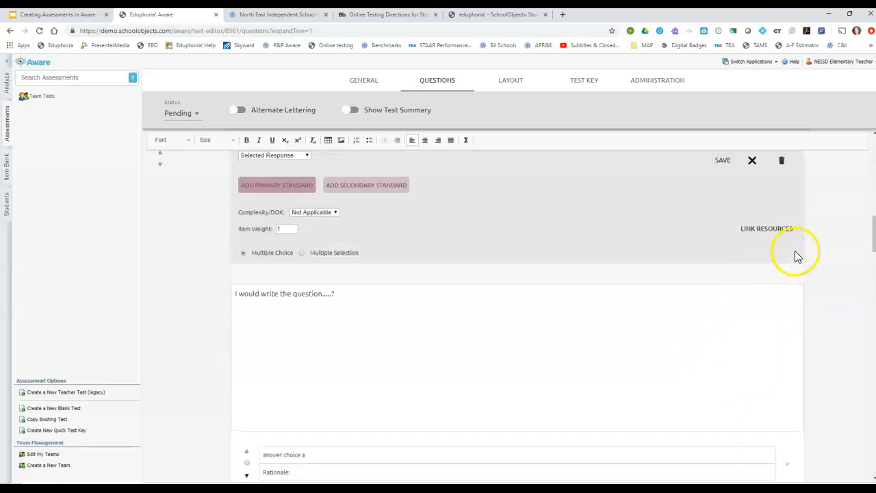
pyautogui.moveTo(812, 246)
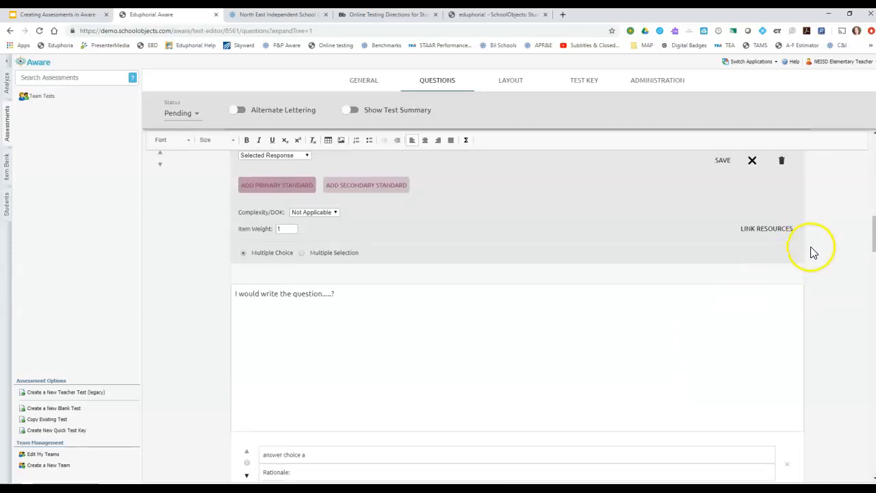
pyautogui.moveTo(768, 233)
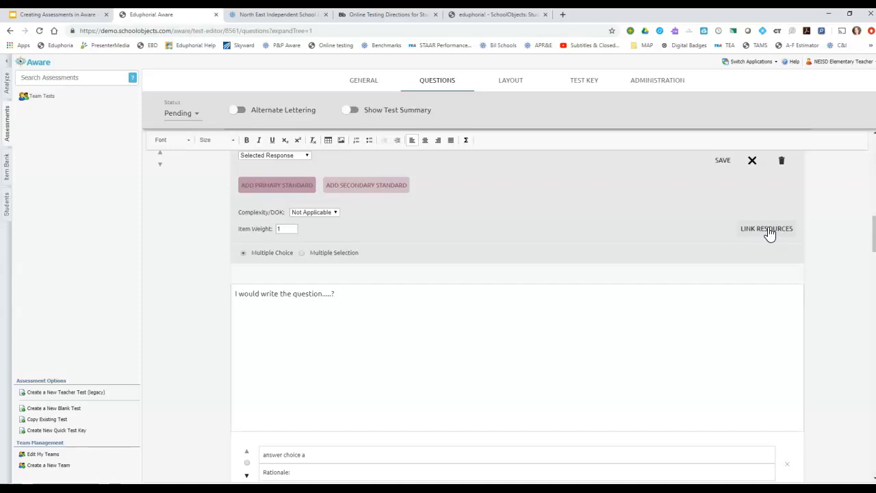
# Step: Open Link Resources to list The Maid of the Mist and The Boomerang passages
pyautogui.click(767, 228)
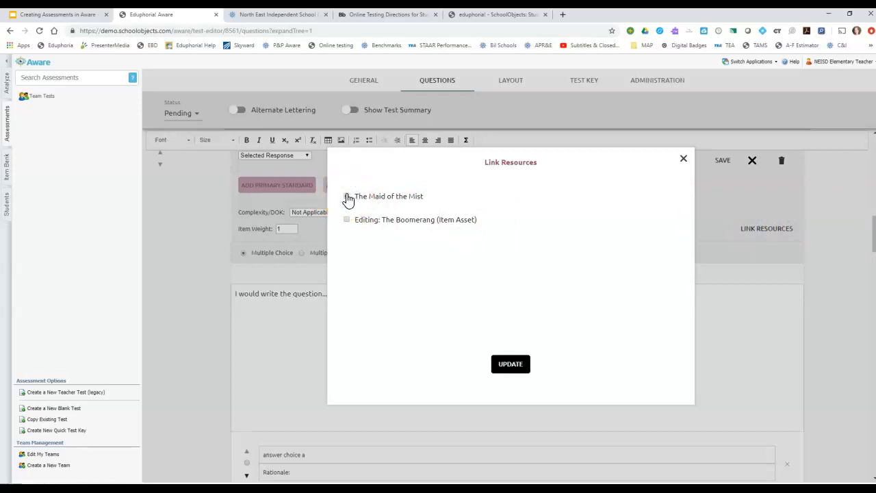
# Step: Check The Maid of the Mist as the item's linked passage
pyautogui.click(346, 196)
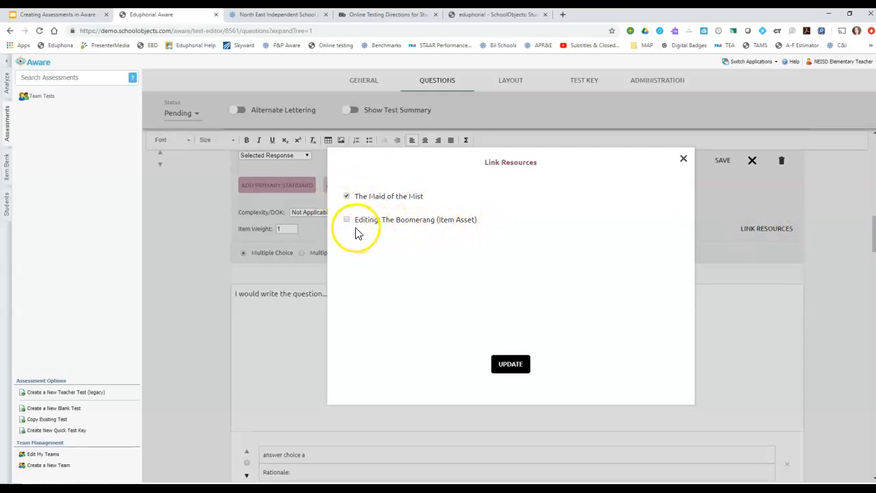
pyautogui.moveTo(460, 233)
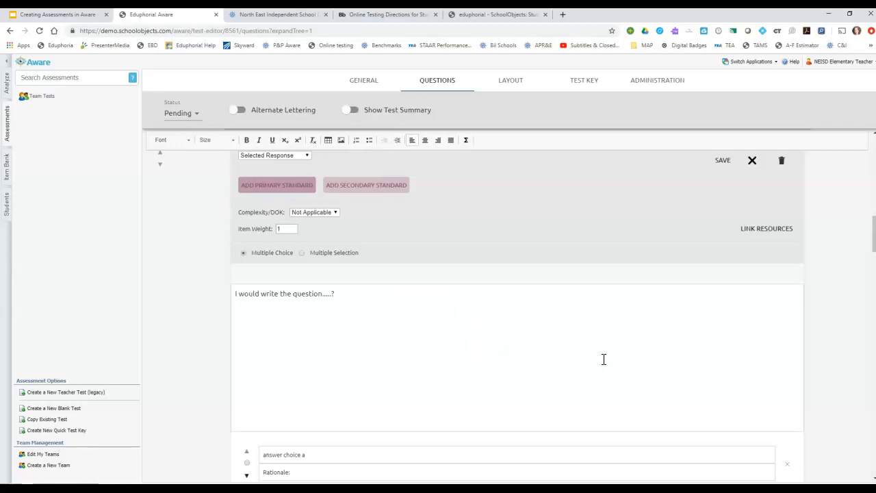
pyautogui.moveTo(838, 308)
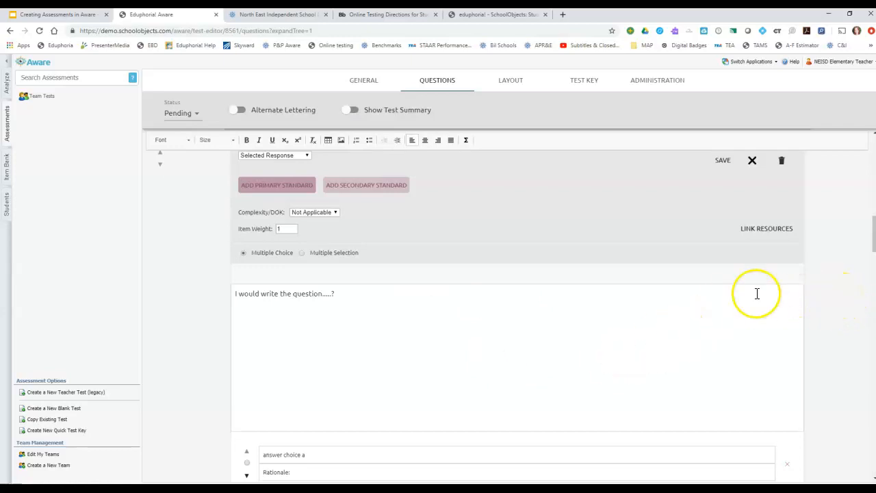
pyautogui.moveTo(239, 189)
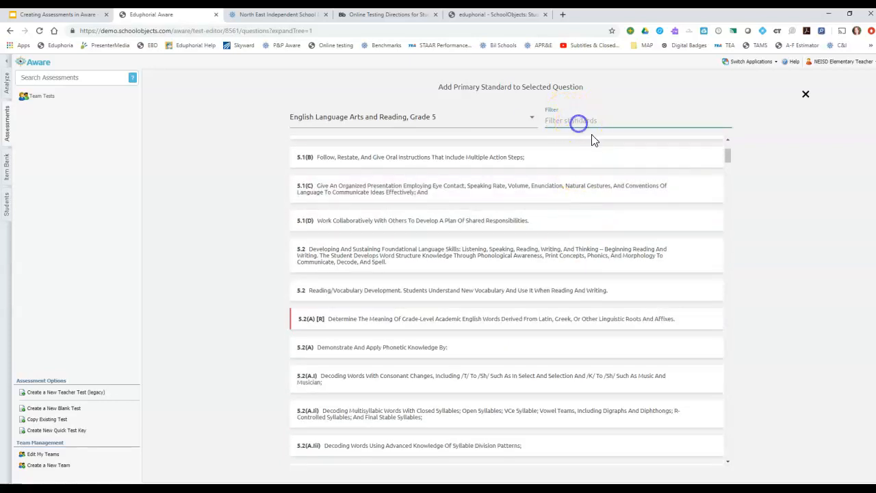
# Step: Filter the standards list with "fiction" and "5.12" to set primary standard 5.12(B)
pyautogui.write('fiction')
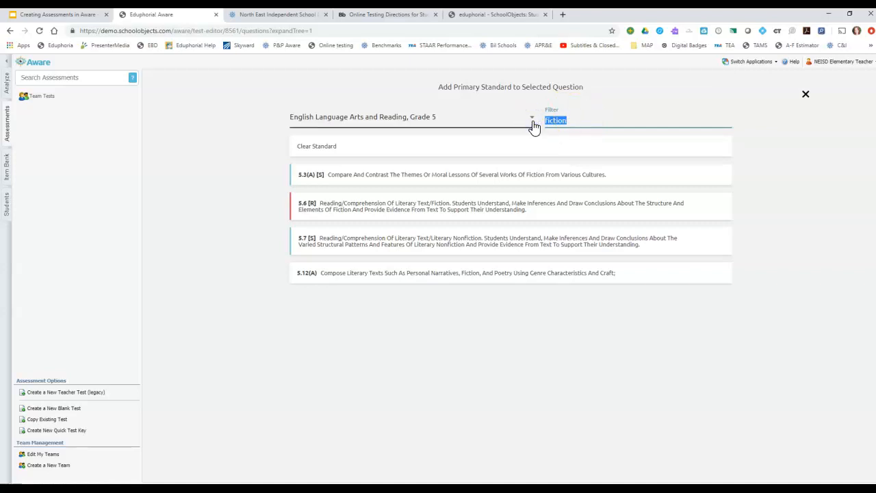
pyautogui.write('5.12')
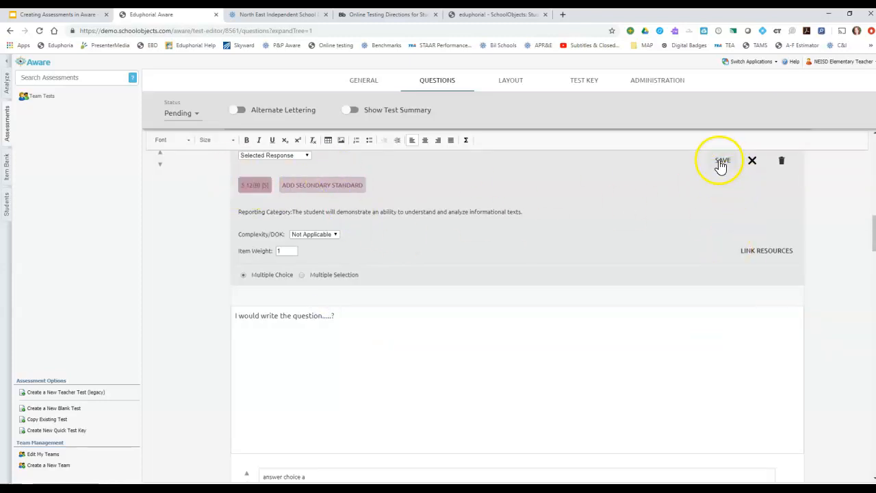
# Step: Save the question as item 1 tagged 5.12(B) and scroll the Questions page
pyautogui.click(721, 160)
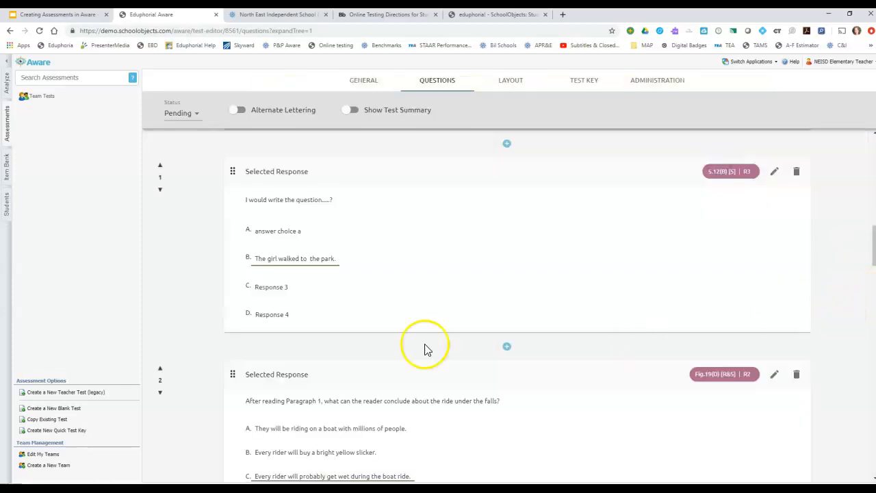
pyautogui.moveTo(316, 287)
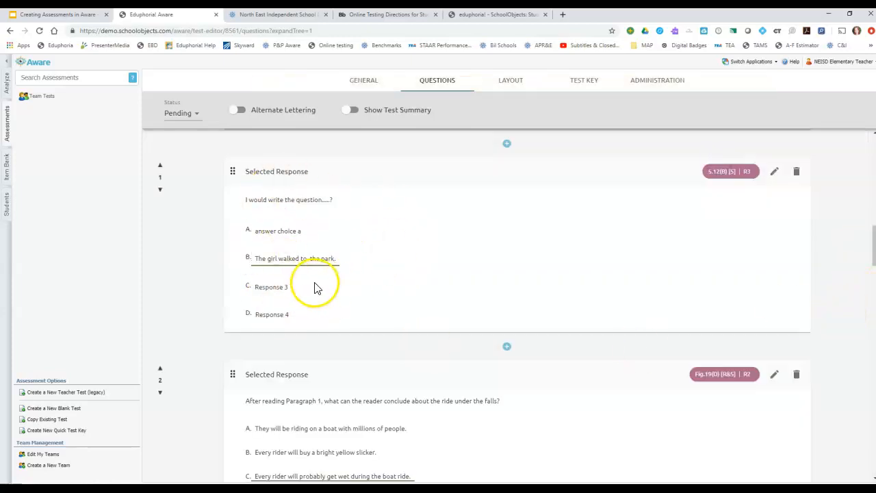
pyautogui.scroll(-3)
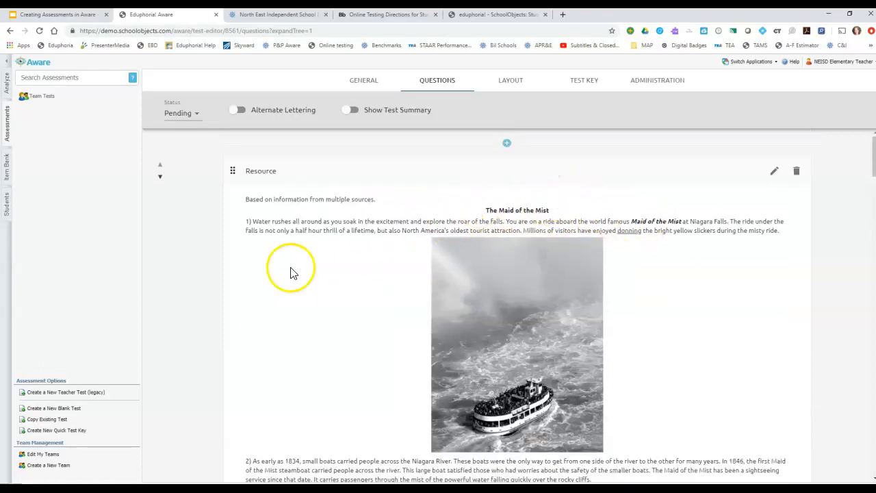
pyautogui.moveTo(847, 270)
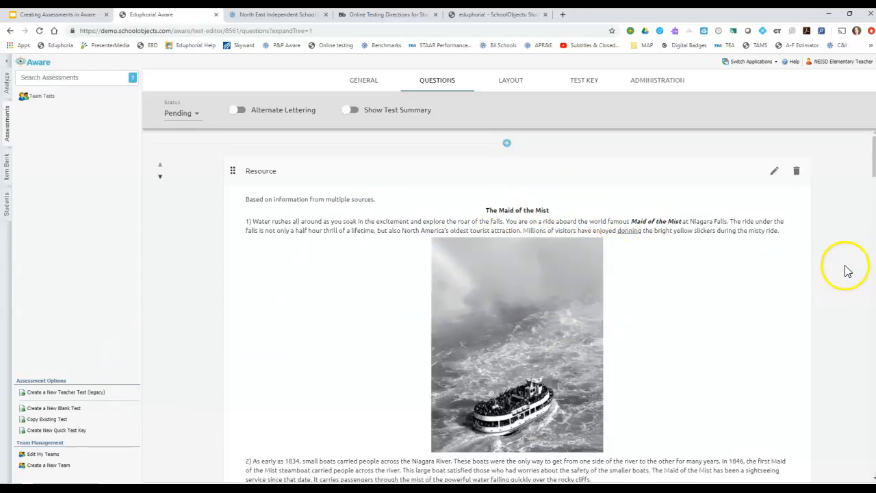
pyautogui.moveTo(760, 260)
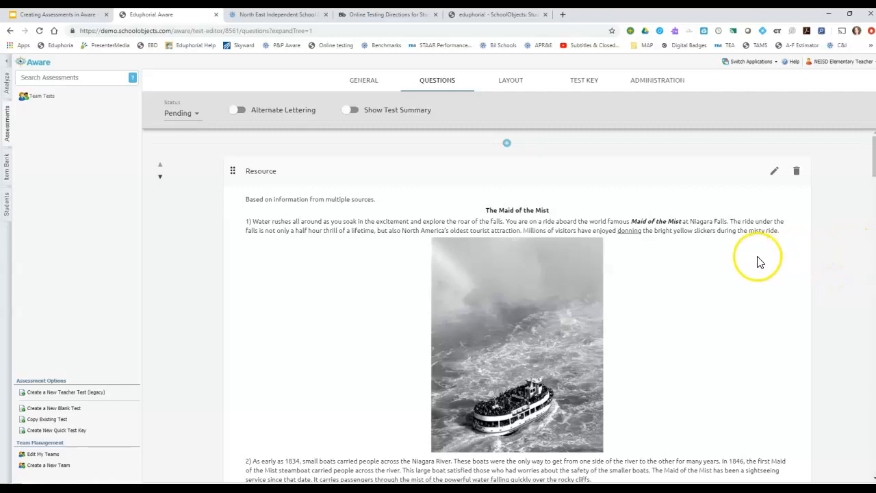
pyautogui.moveTo(783, 279)
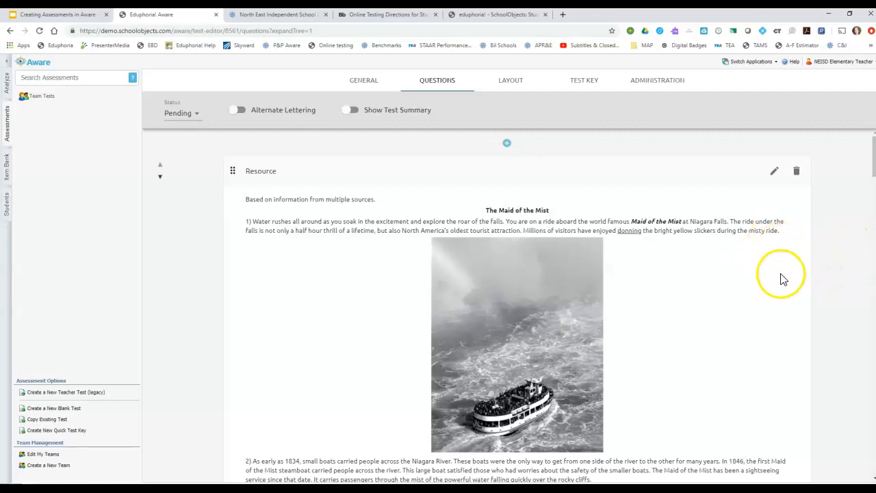
pyautogui.moveTo(793, 321)
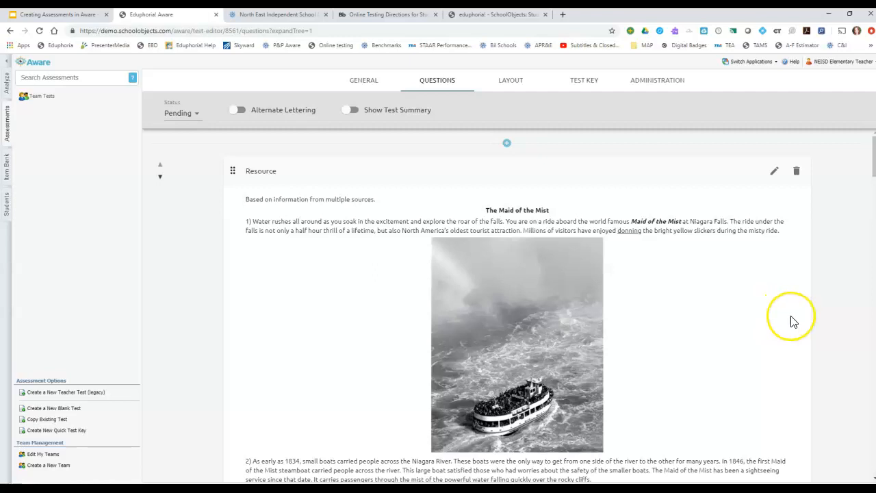
pyautogui.moveTo(210, 421)
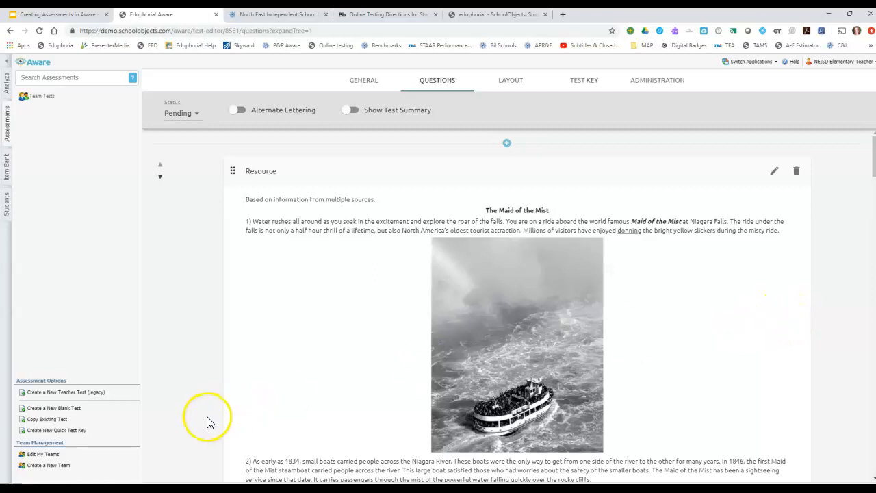
pyautogui.moveTo(202, 346)
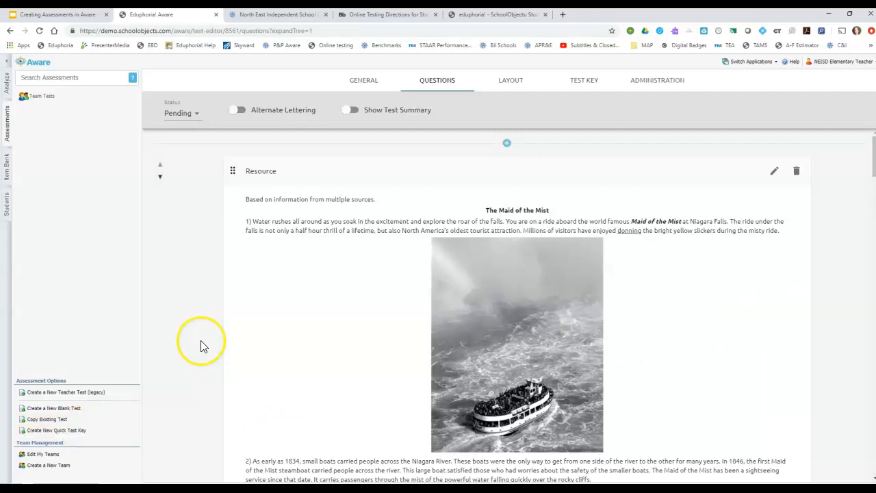